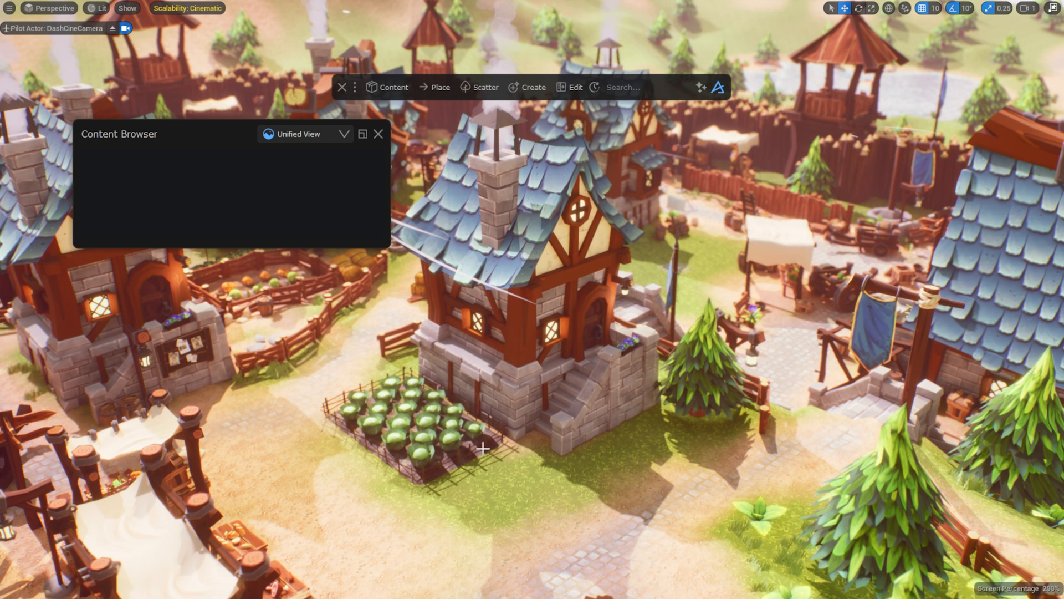
# Step: Search Dash sources for 'lamp', 'skull' and '3d stora' to swap assets into the scenes
pyautogui.write('lamp')
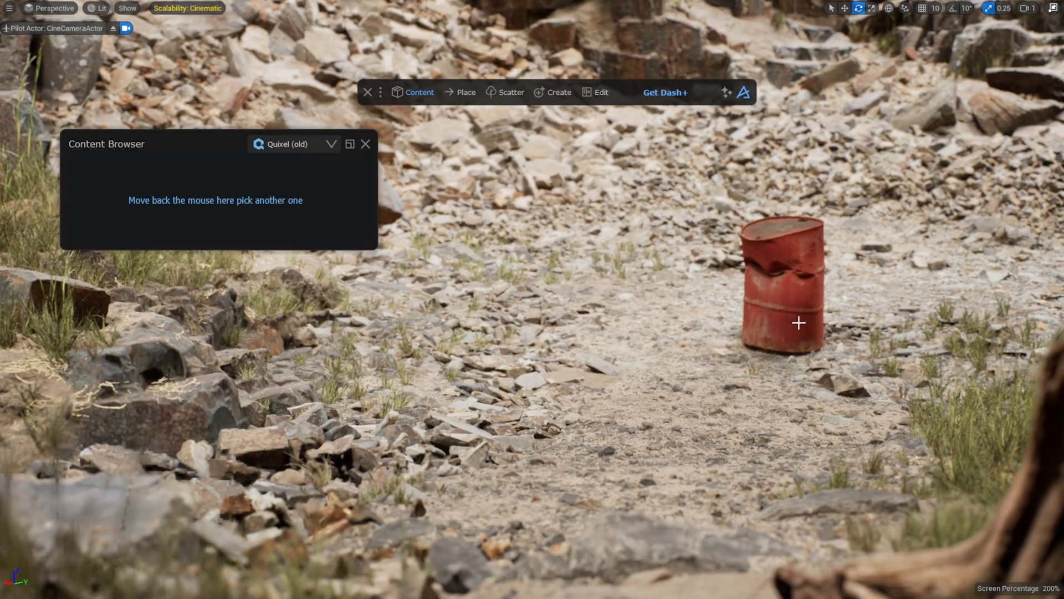
pyautogui.write('skull')
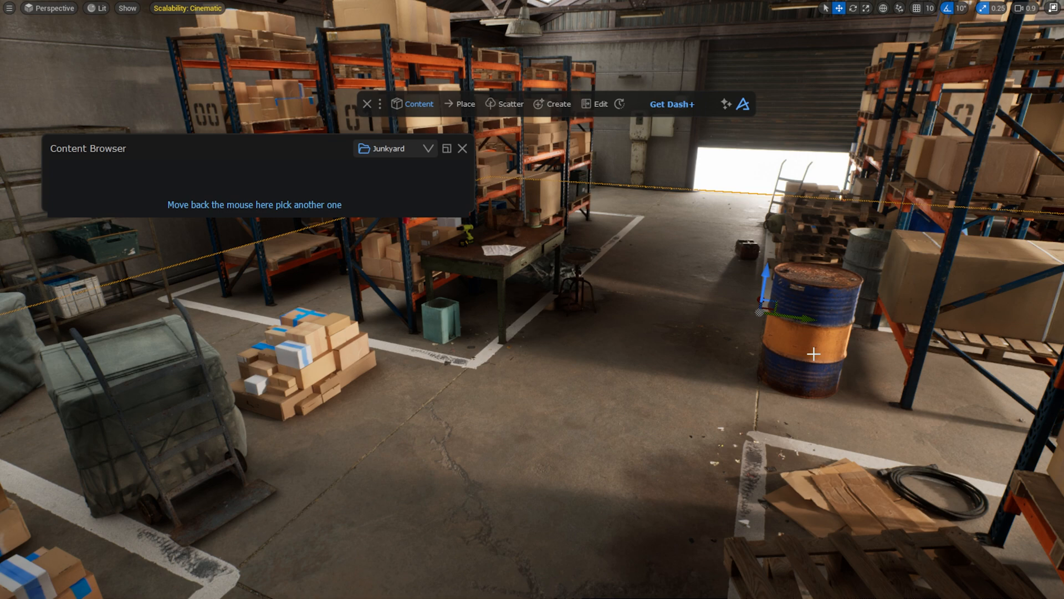
pyautogui.write('3d stora')
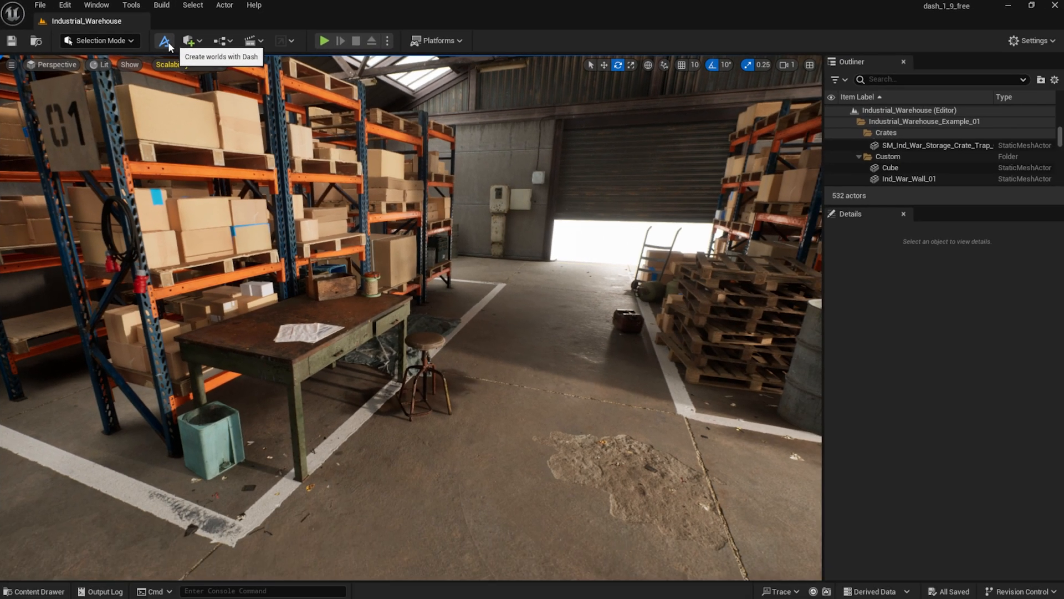
# Step: Launch the Dash Content Browser from the toolbar and reposition its window
pyautogui.click(164, 41)
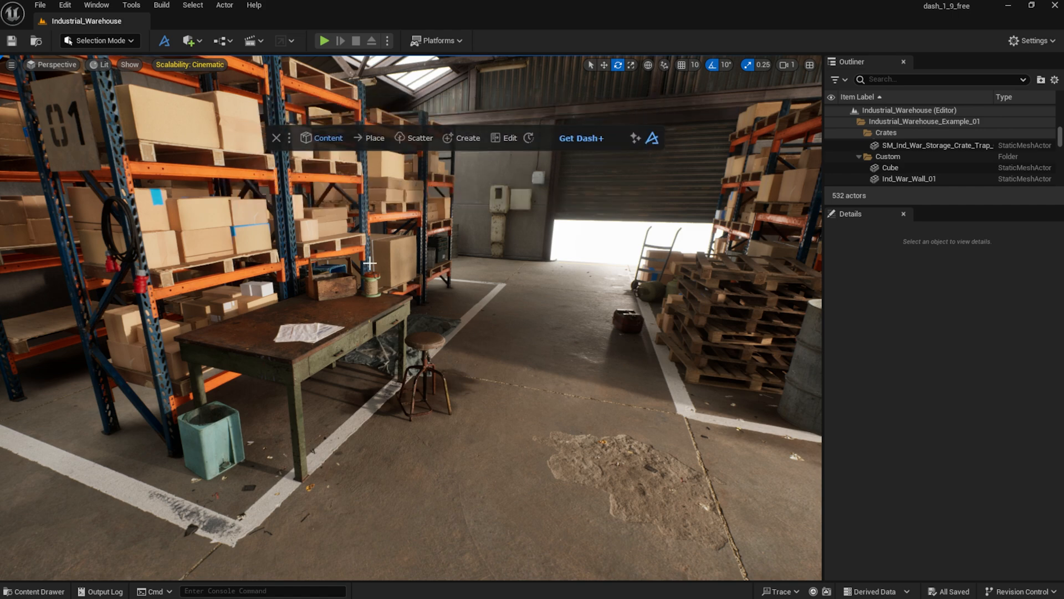
pyautogui.click(327, 137)
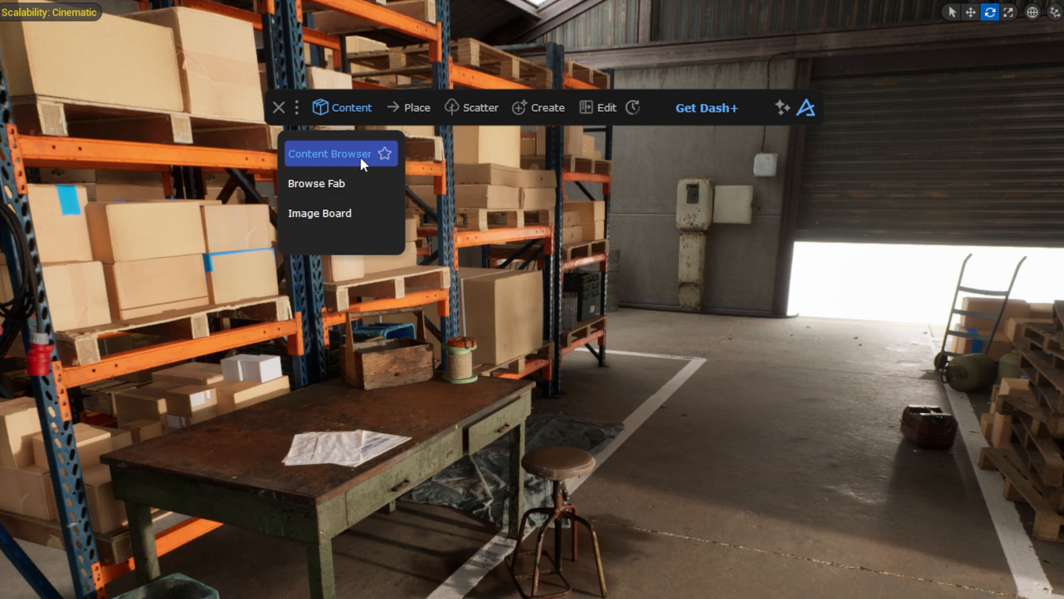
pyautogui.click(330, 153)
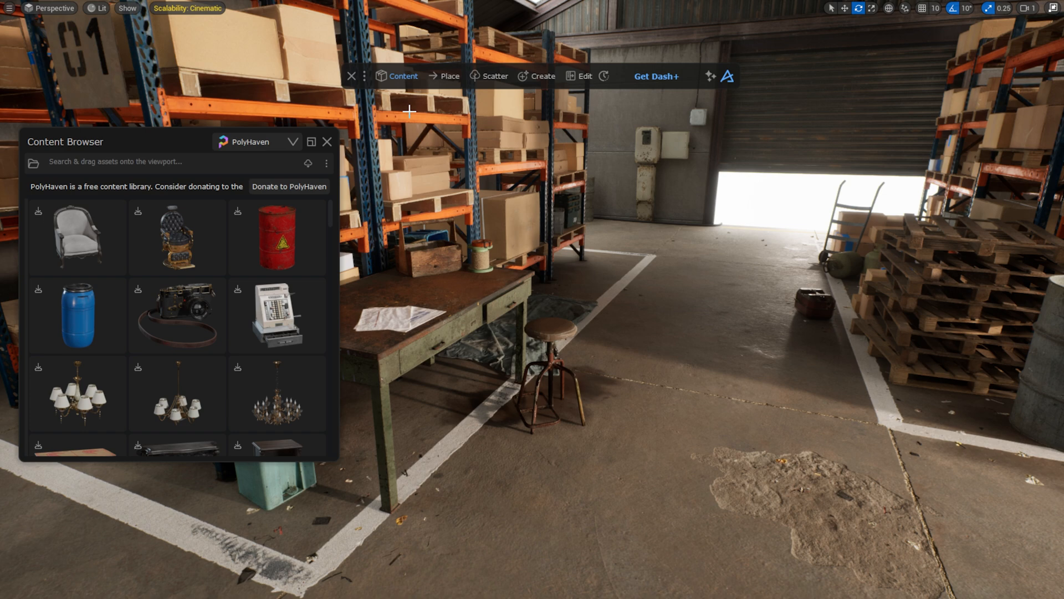
pyautogui.moveTo(65, 141); pyautogui.dragTo(303, 152)
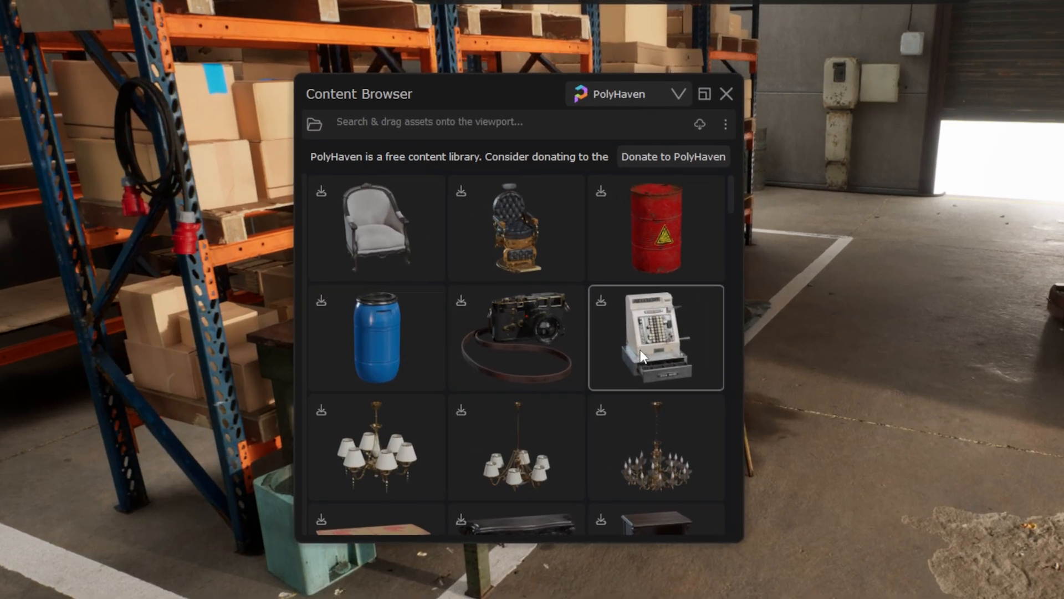
# Step: Switch the browser source through Quixel (old) and back to PolyHaven
pyautogui.click(677, 93)
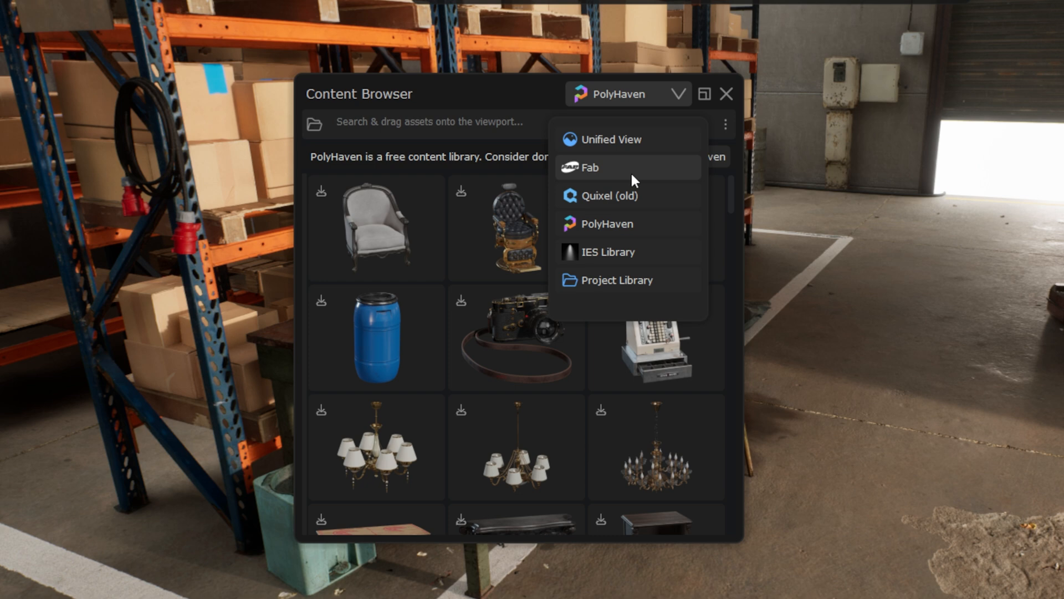
pyautogui.click(609, 195)
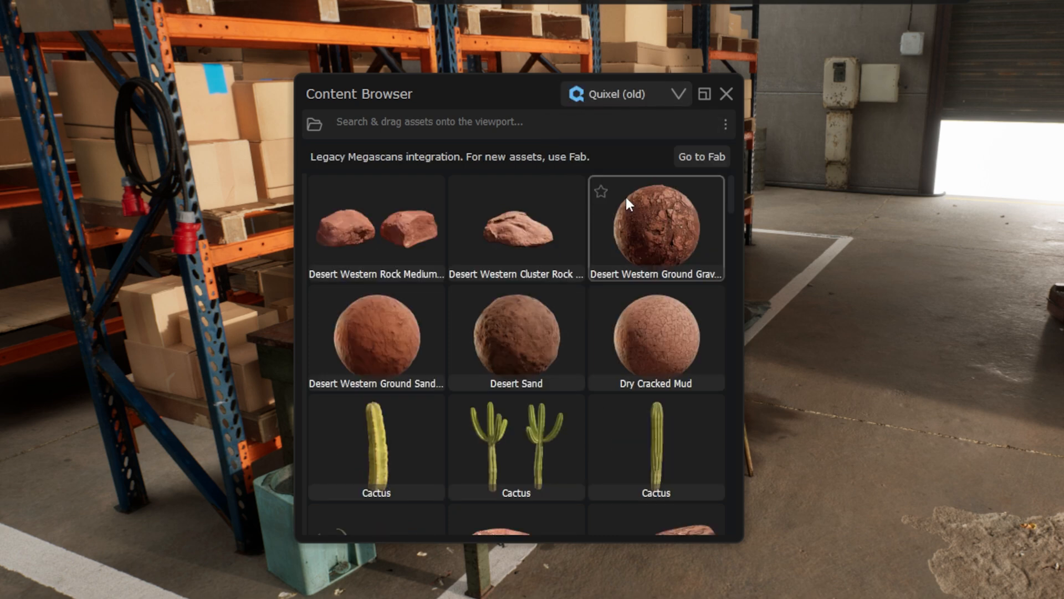
pyautogui.click(677, 93)
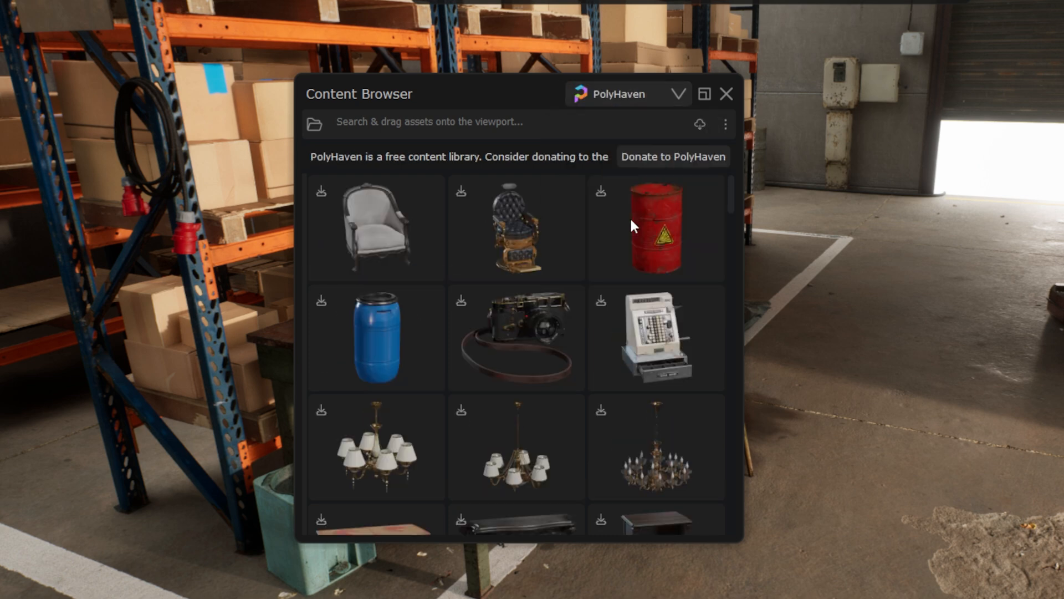
pyautogui.click(677, 93)
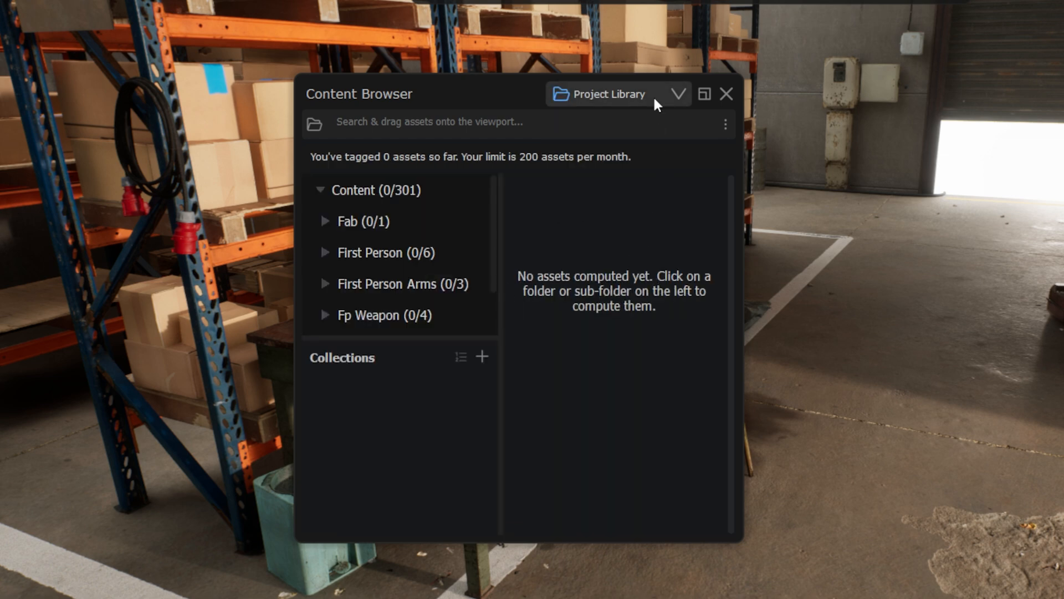
pyautogui.click(618, 93)
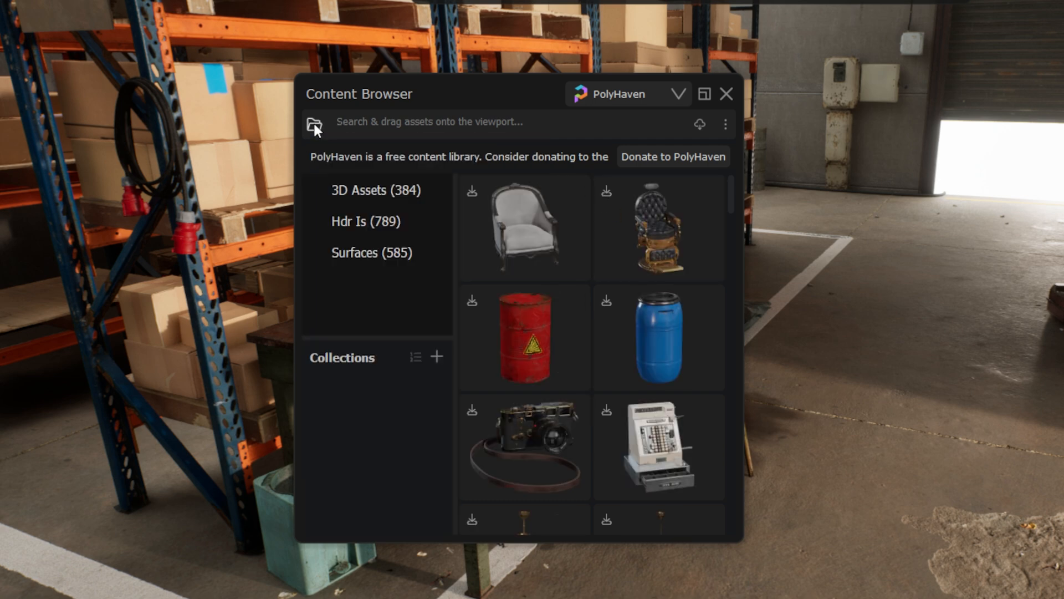
# Step: Browse PolyHaven's Hdr Is and 3D Assets categories, view the red barrel's details, and search 'tool'
pyautogui.click(364, 221)
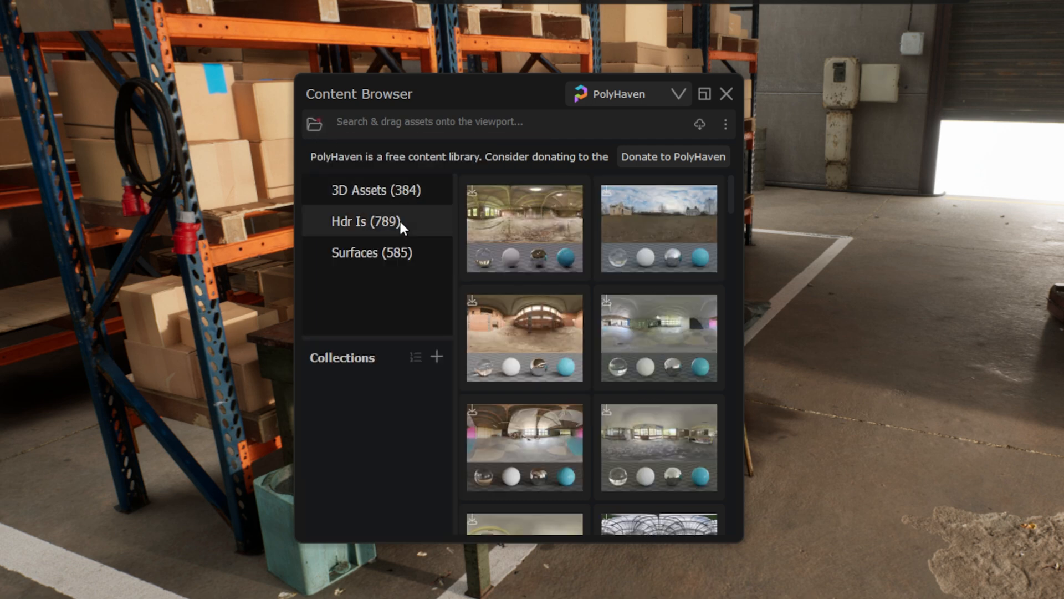
pyautogui.click(370, 251)
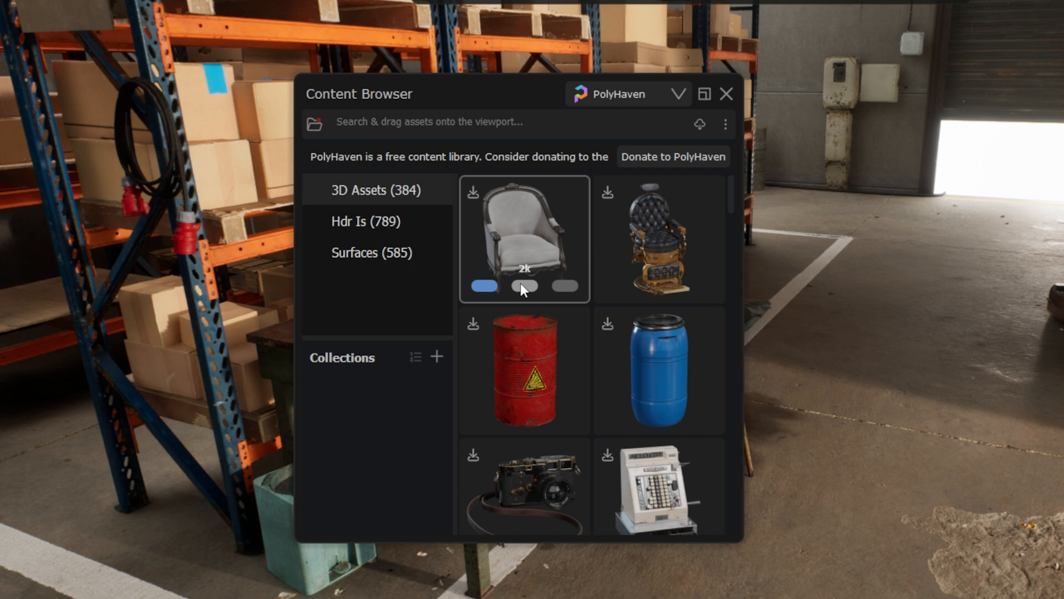
pyautogui.moveTo(542, 350)
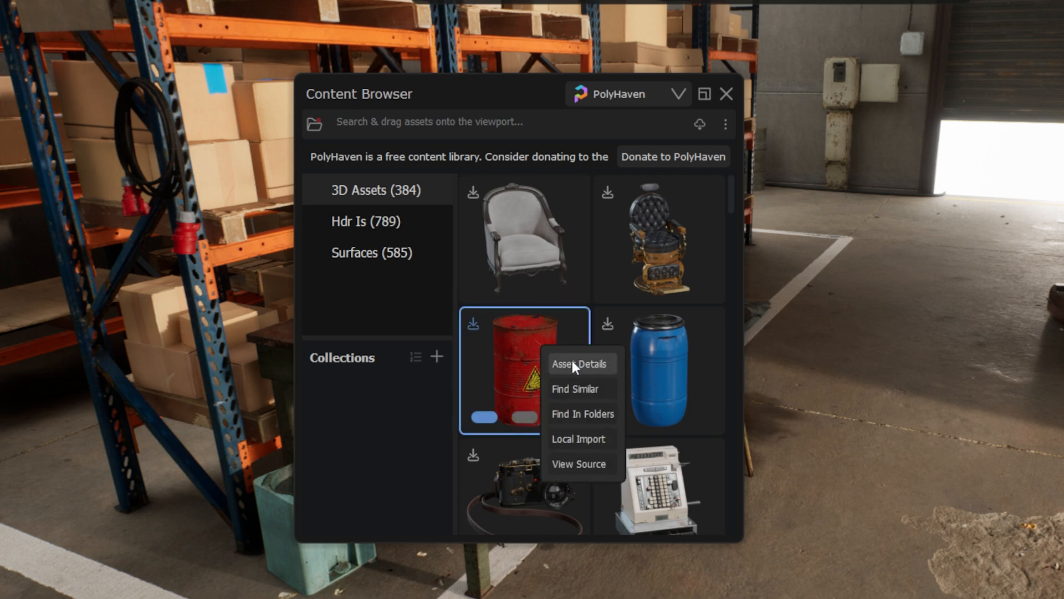
pyautogui.click(578, 364)
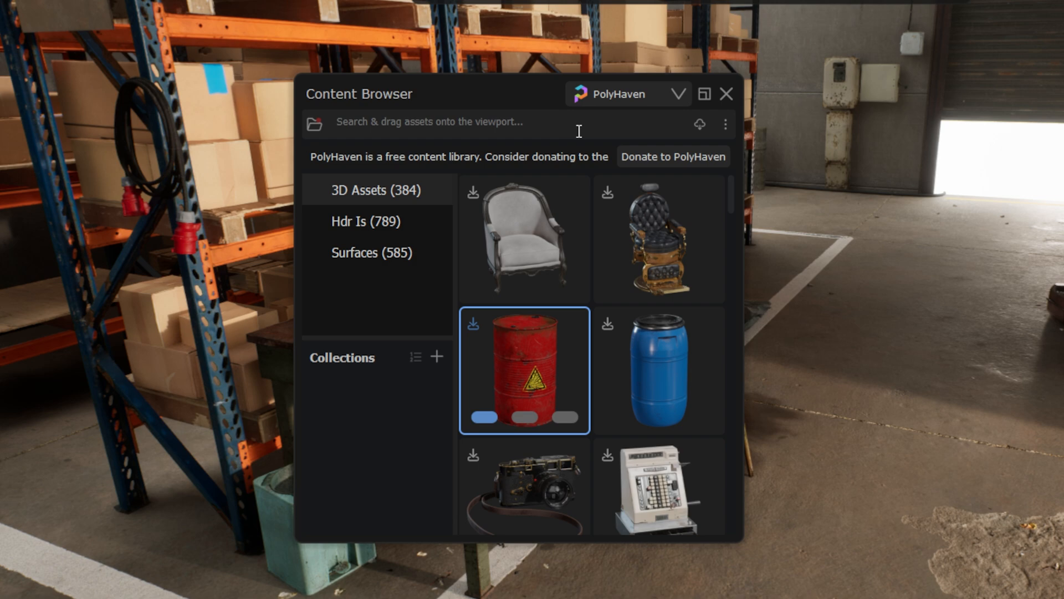
pyautogui.write('tool')
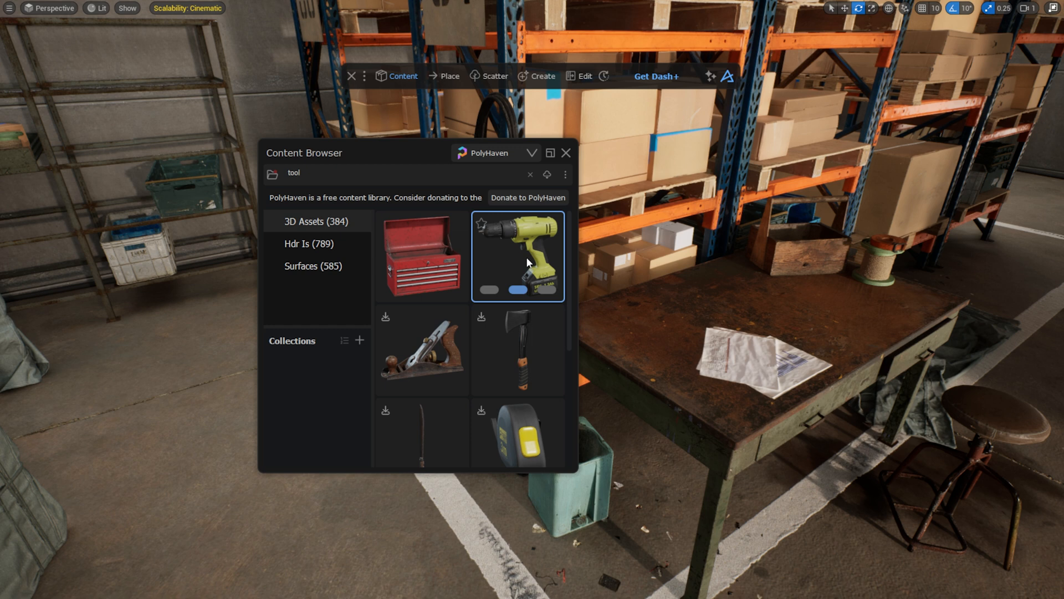
# Step: Drag the cordless drill and tape measure onto the workbench and rotate the tape measure
pyautogui.moveTo(517, 256); pyautogui.dragTo(679, 301)
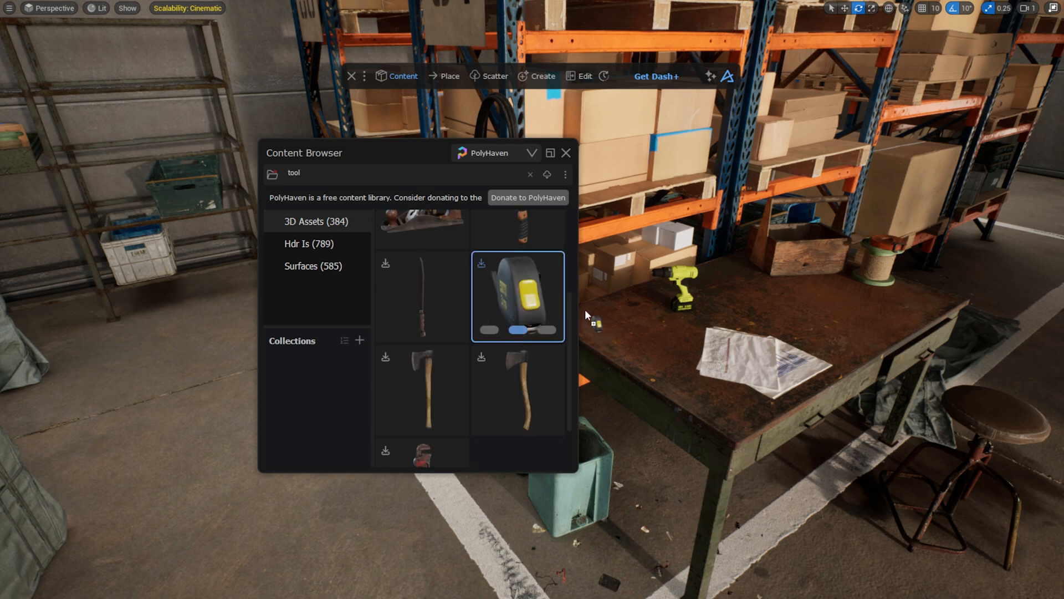
pyautogui.moveTo(518, 297); pyautogui.dragTo(645, 319)
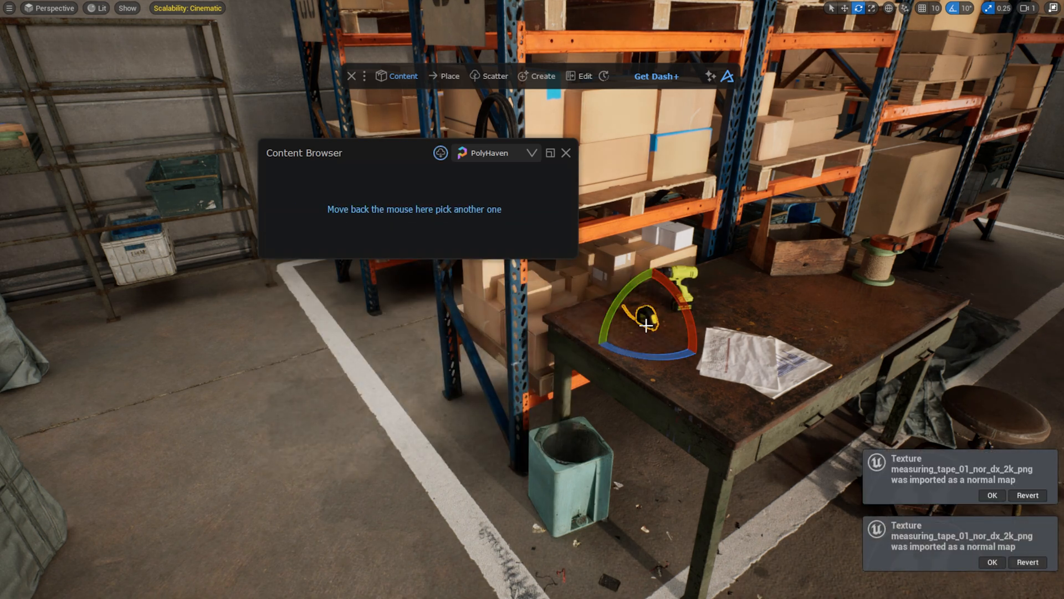
pyautogui.moveTo(645, 325); pyautogui.dragTo(678, 319)
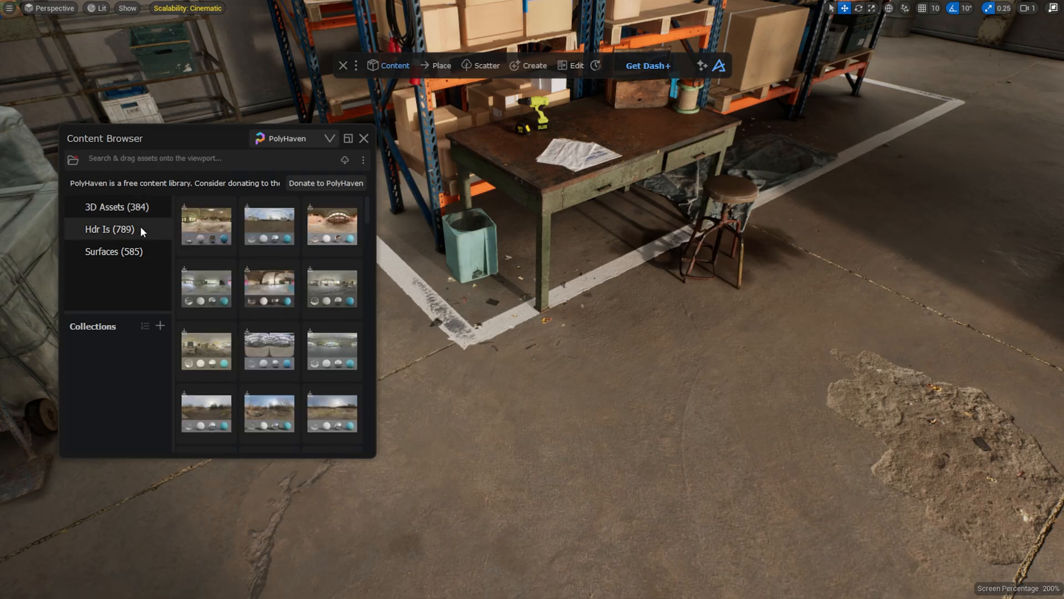
# Step: Search PolyHaven Surfaces for 'concrete floor' and choose the 4k version of a concrete surface
pyautogui.click(114, 252)
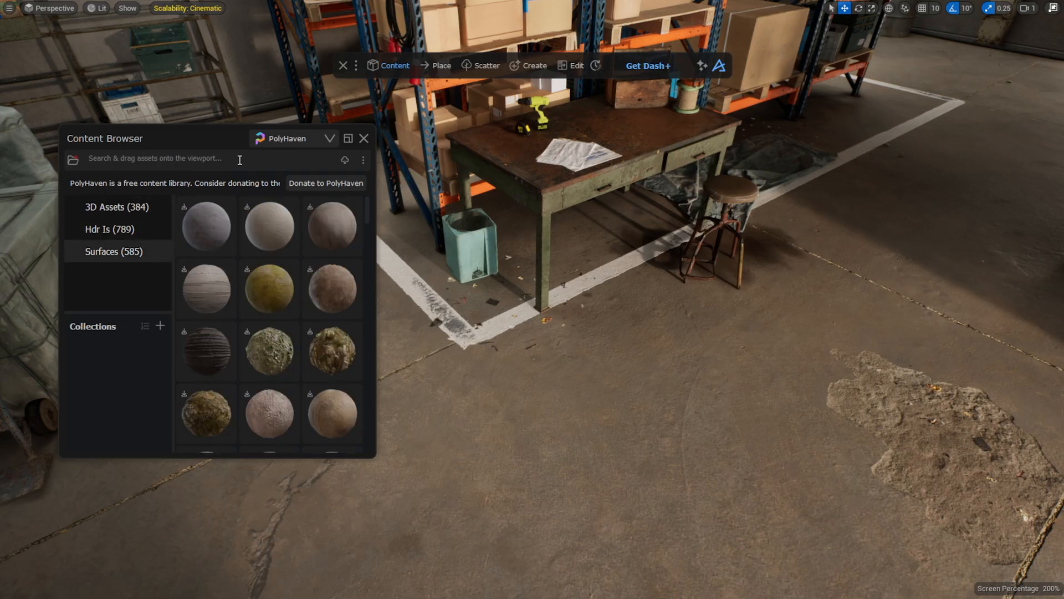
pyautogui.write('concrete floor')
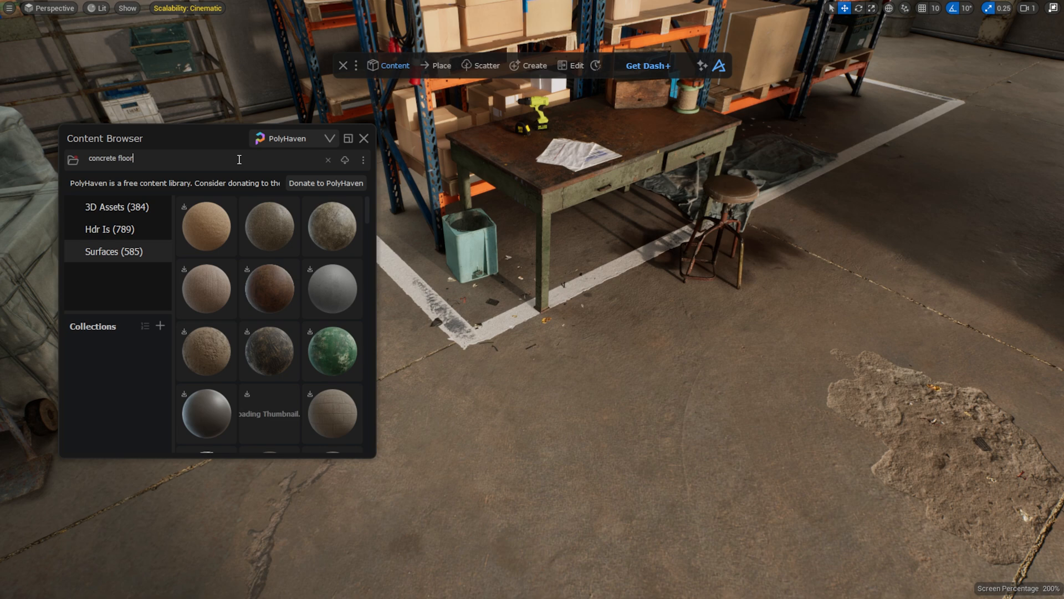
pyautogui.click(268, 225)
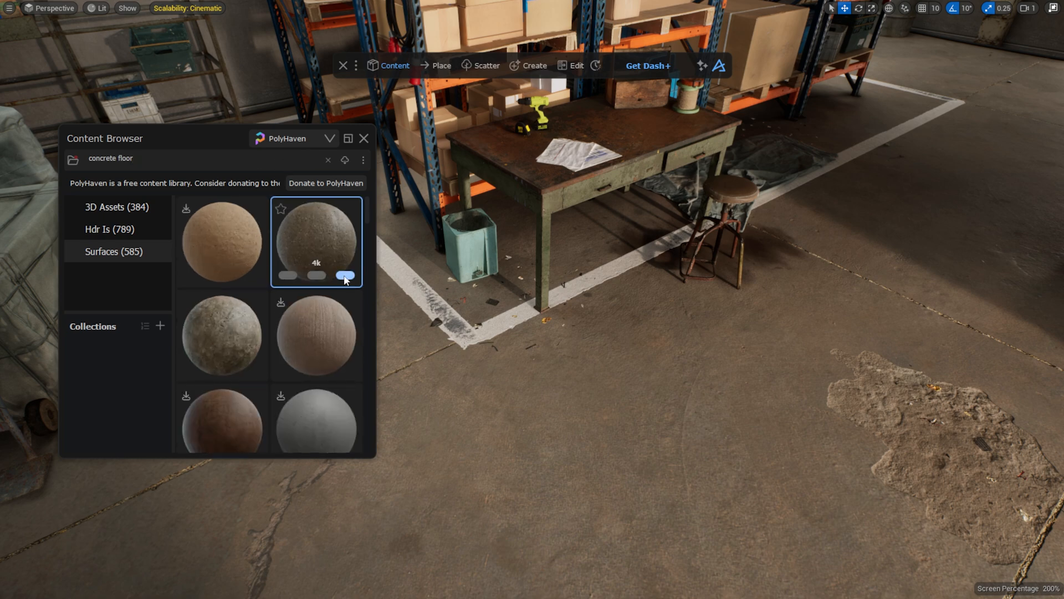
pyautogui.click(343, 274)
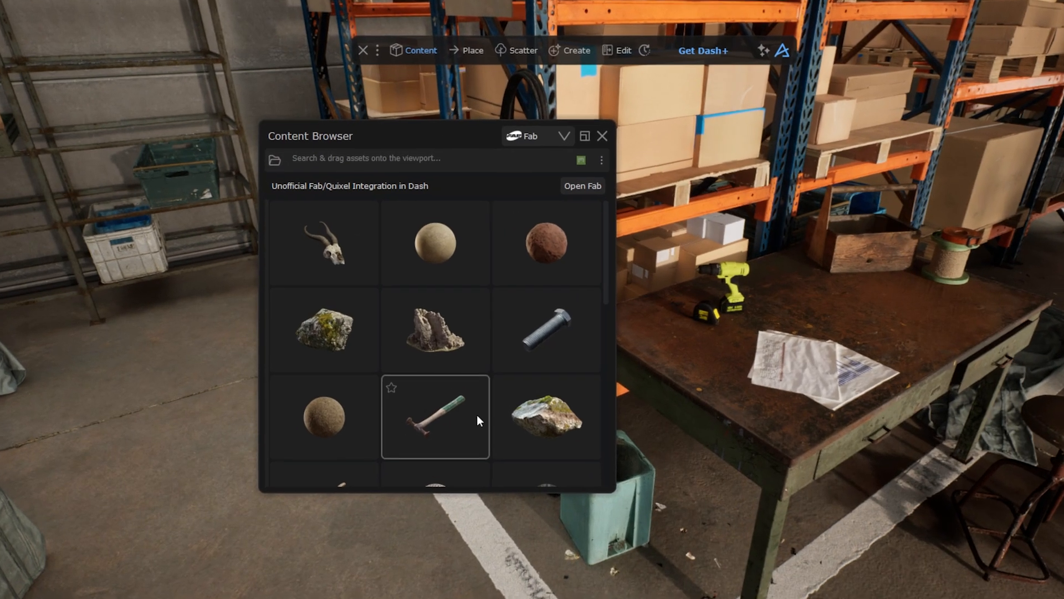
# Step: Search the Fab store for 'tool' and add the Wooden Mallet to the project
pyautogui.click(582, 187)
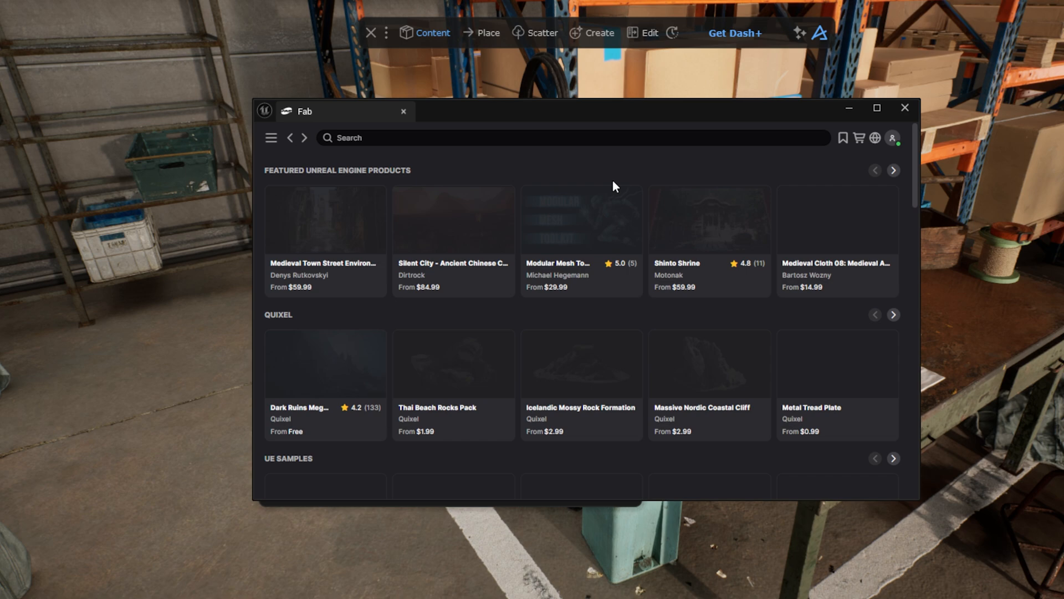
pyautogui.click(325, 362)
pyautogui.write('t')
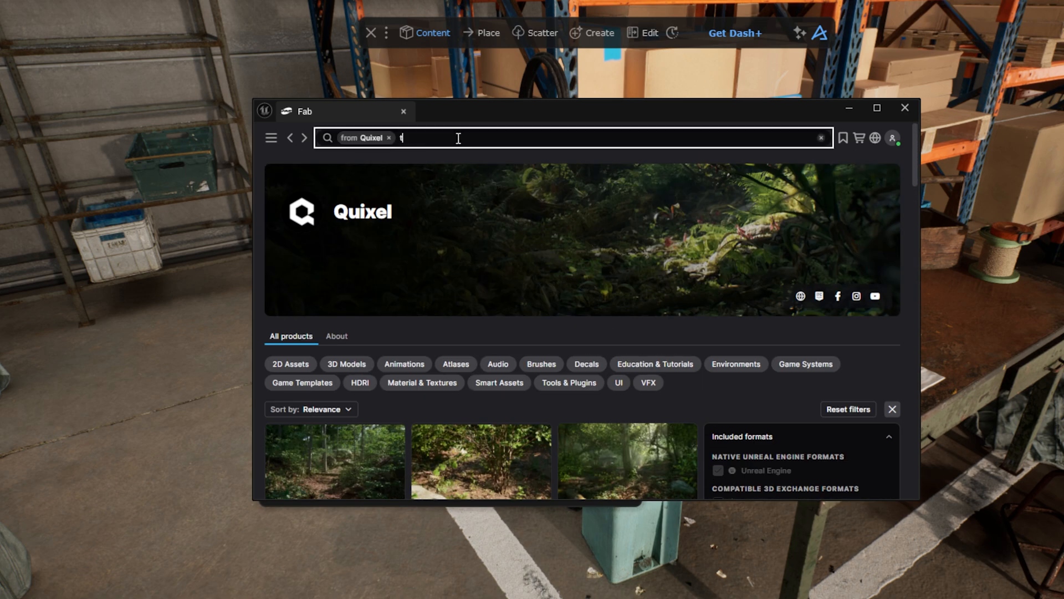
pyautogui.write('ool')
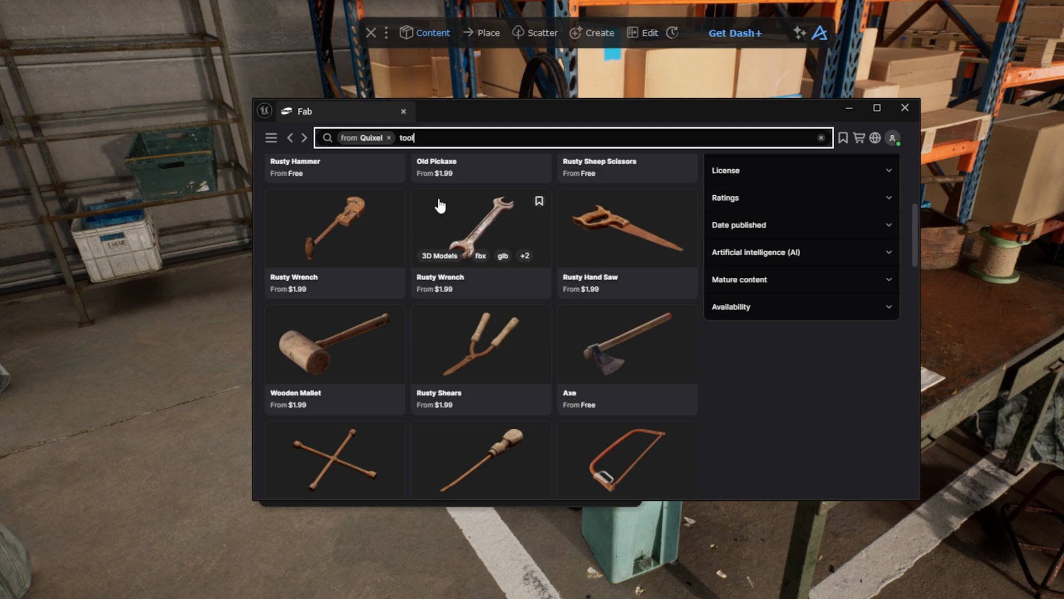
pyautogui.click(334, 344)
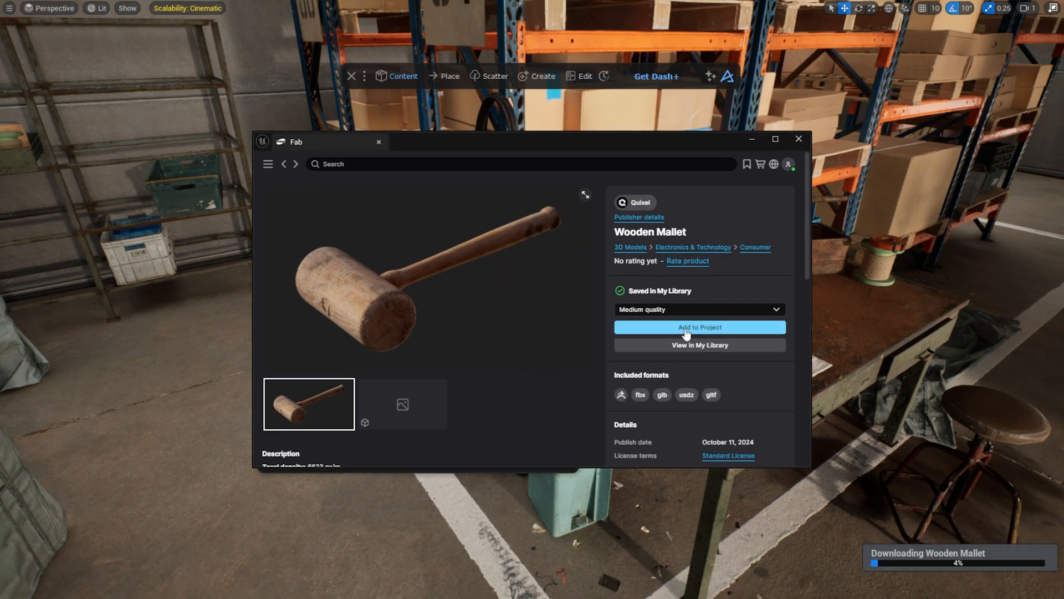
pyautogui.click(698, 327)
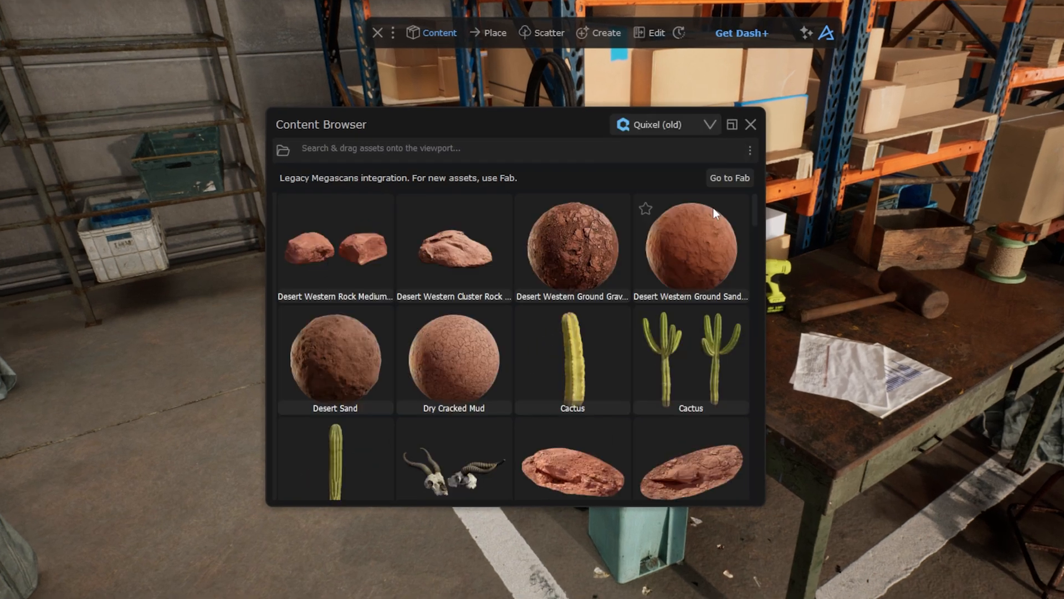
# Step: Browse the legacy Quixel categories from Surface to the Atlas leaf textures
pyautogui.click(750, 150)
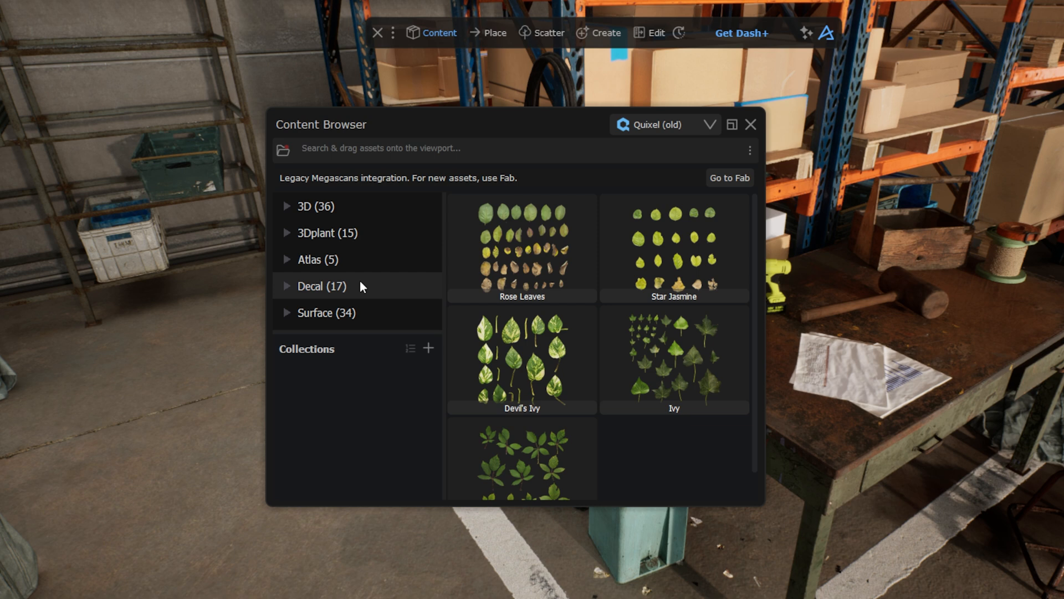
pyautogui.click(325, 312)
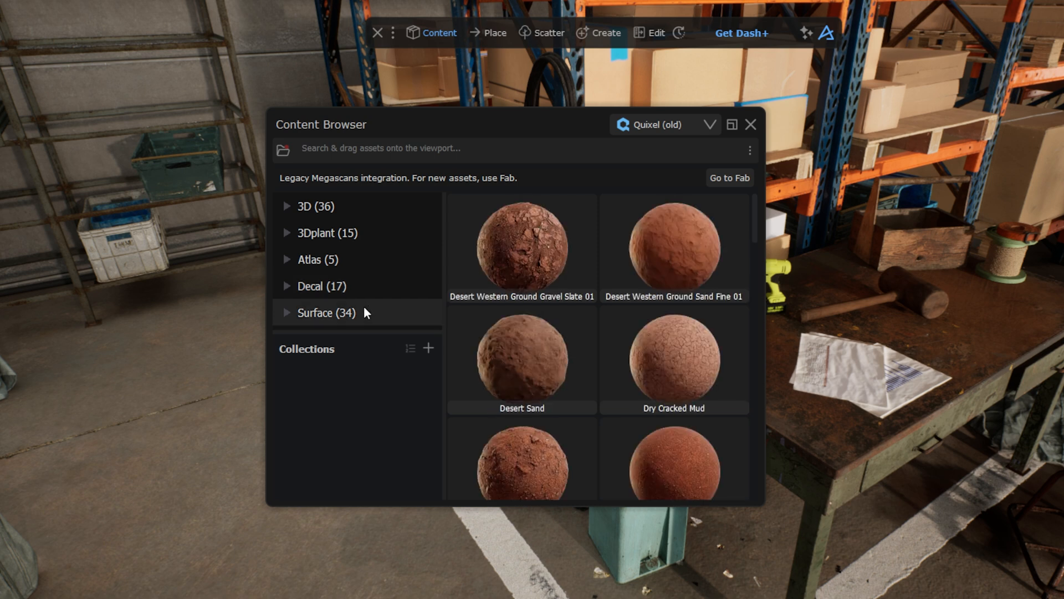
pyautogui.click(317, 259)
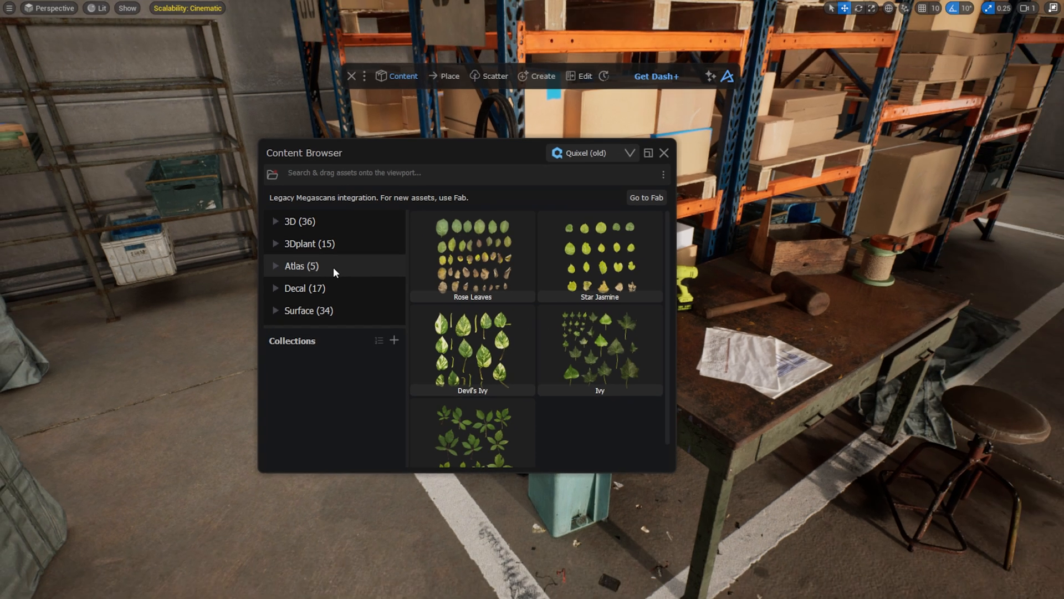
pyautogui.moveTo(416, 263)
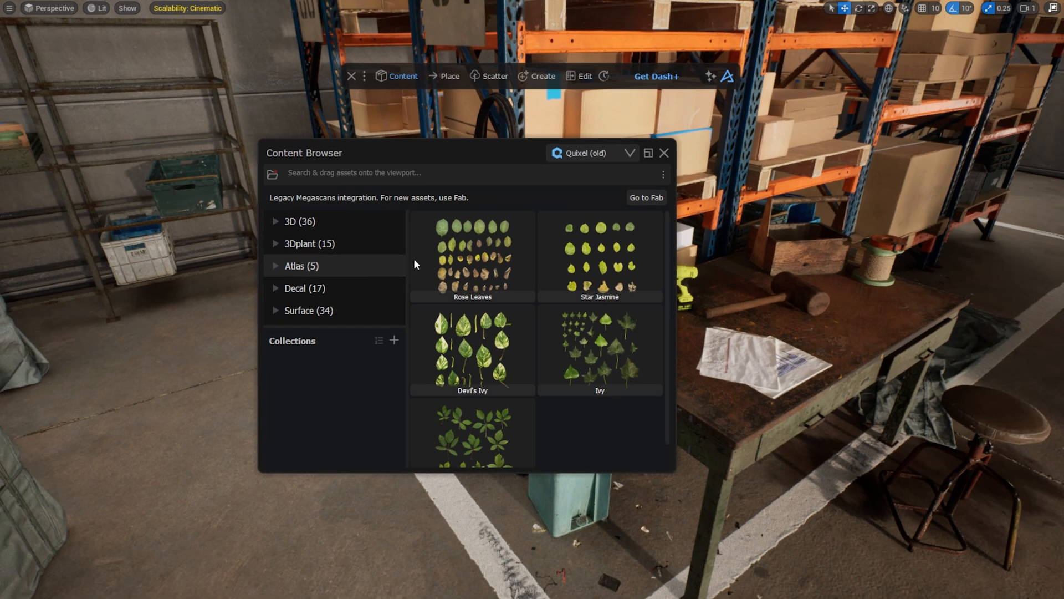
pyautogui.click(663, 174)
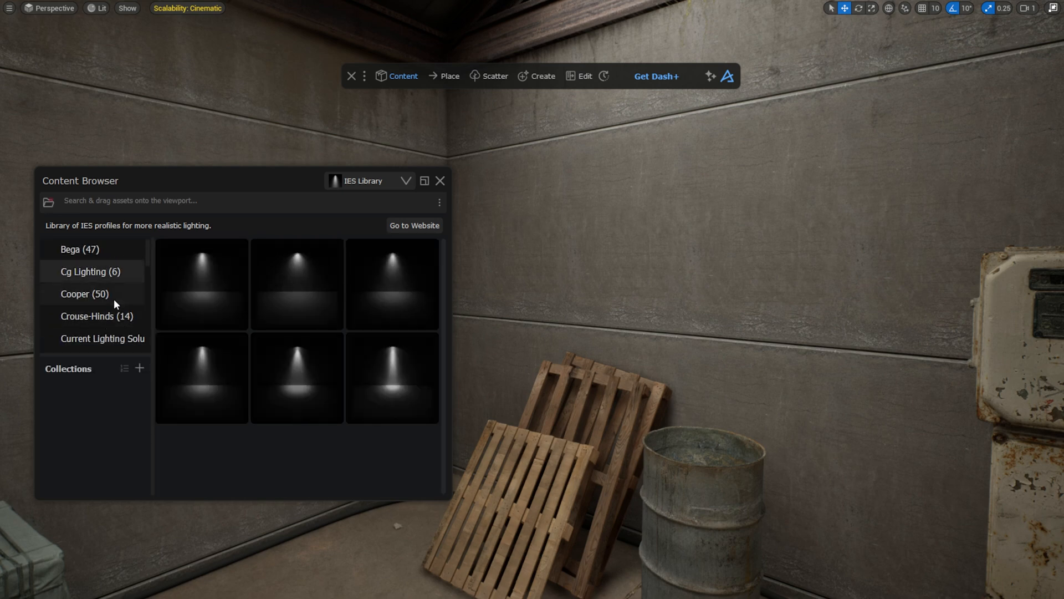
# Step: Browse the Cooper manufacturer's light profiles in the IES Library
pyautogui.click(297, 283)
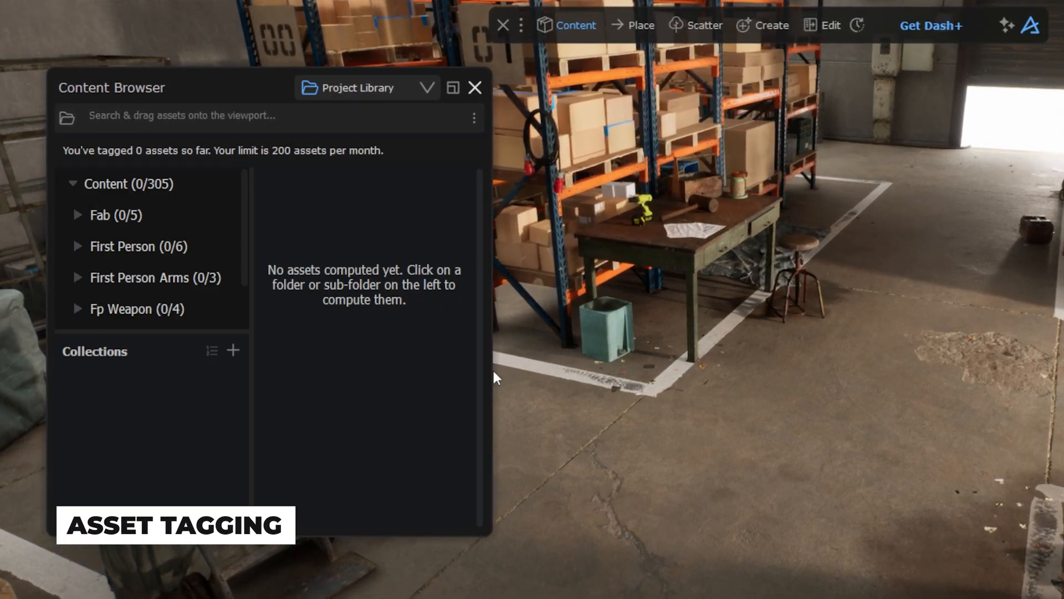
# Step: Widen the browser and compute AI tags for the 139 assets in Ms > 3D
pyautogui.moveTo(489, 361); pyautogui.dragTo(653, 362)
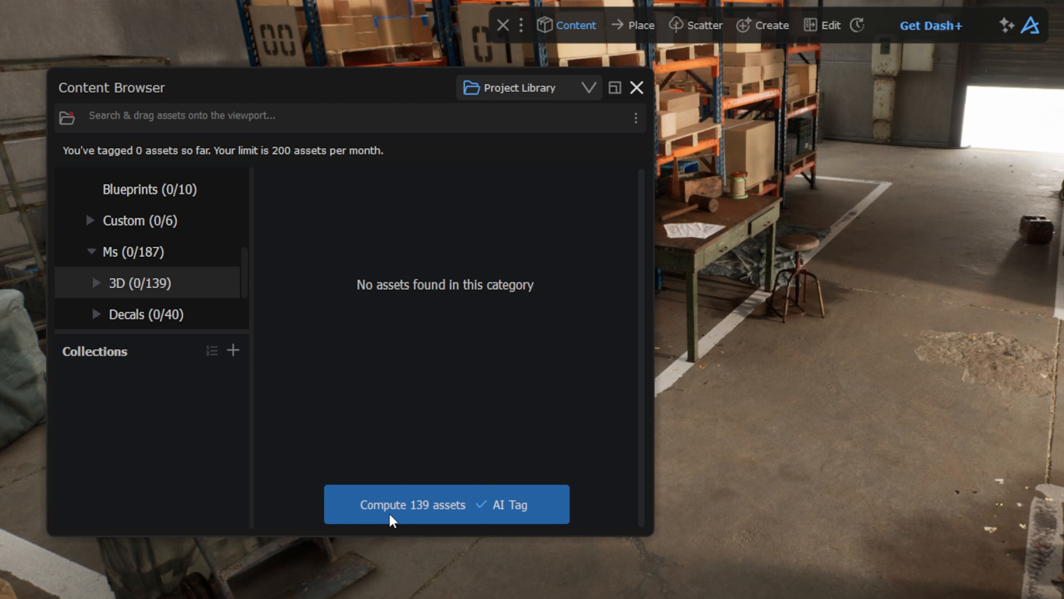
pyautogui.click(412, 504)
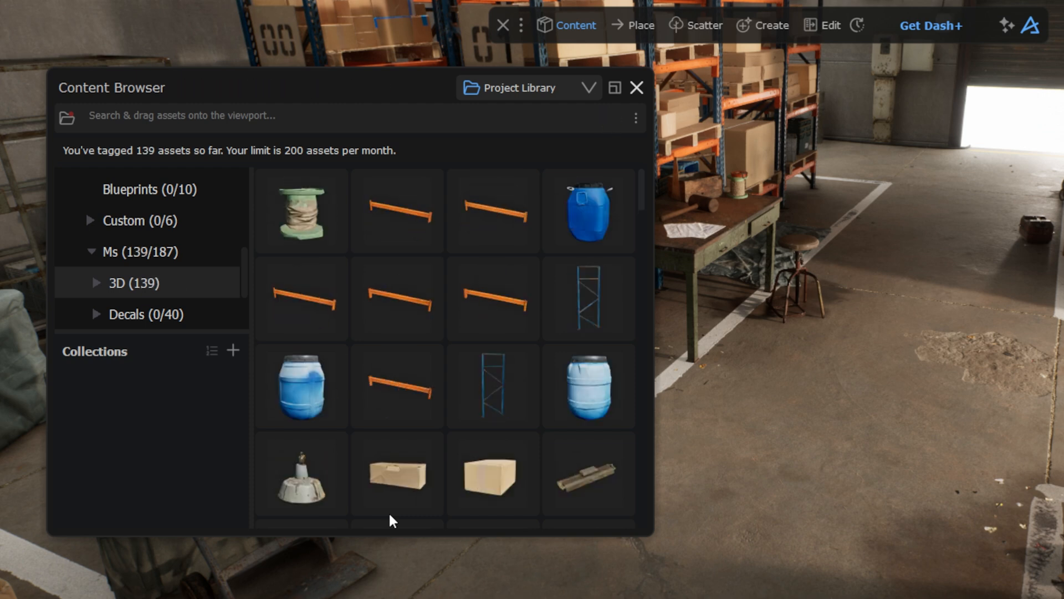
pyautogui.scroll(-3)
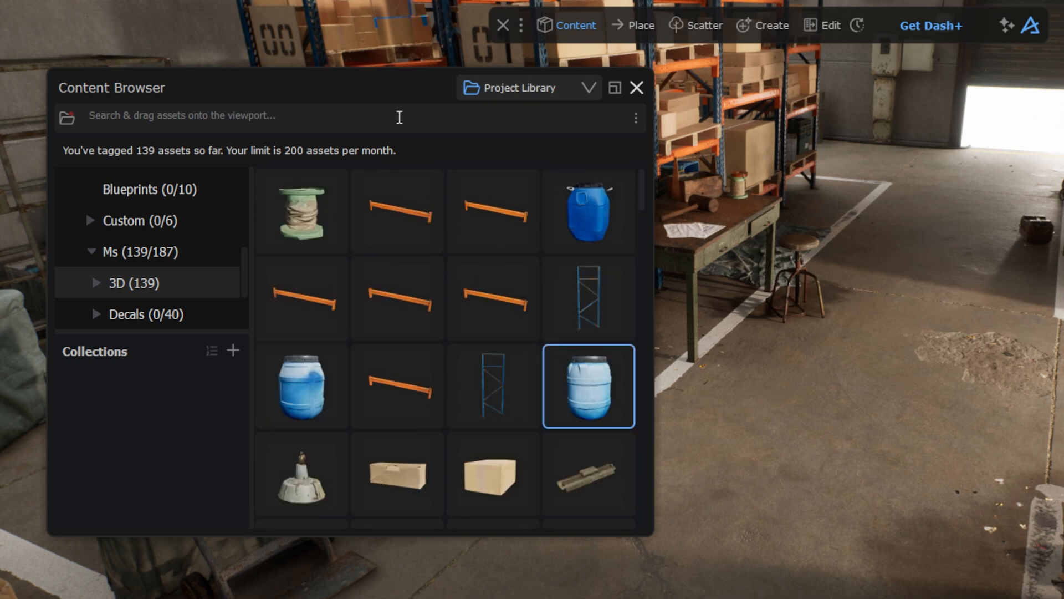
# Step: Search 'cardboard', add a 'tutorial' tag to a storage box, then search by that tag
pyautogui.write('cardboa')
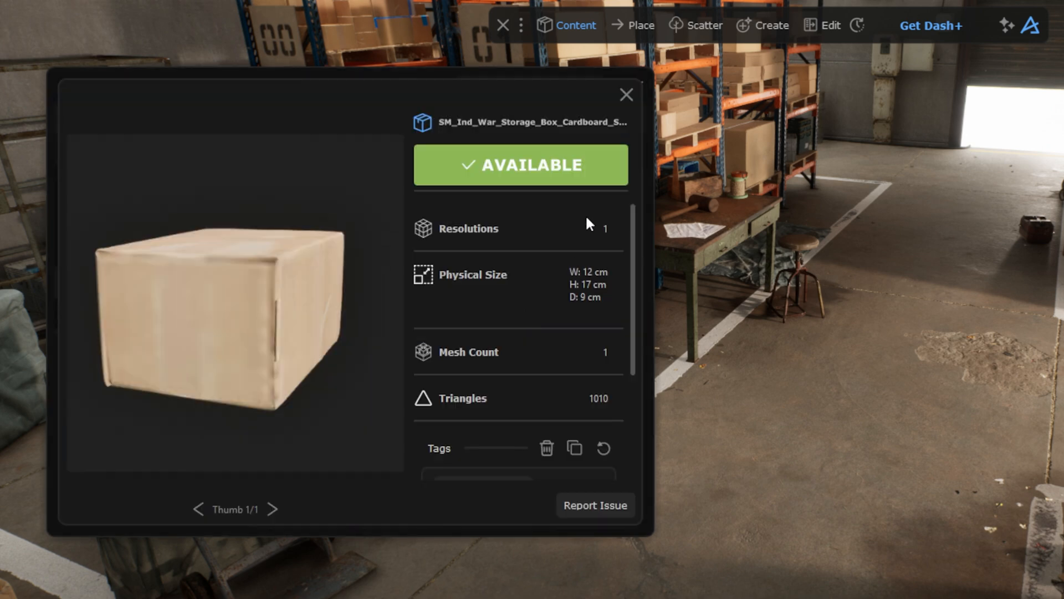
pyautogui.scroll(-3)
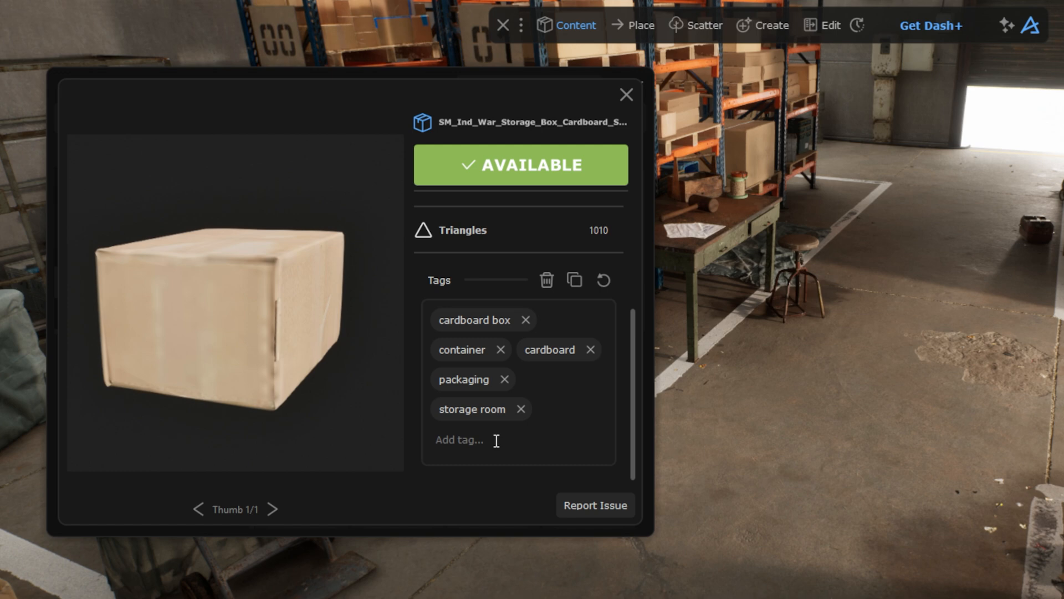
pyautogui.write('tutorial')
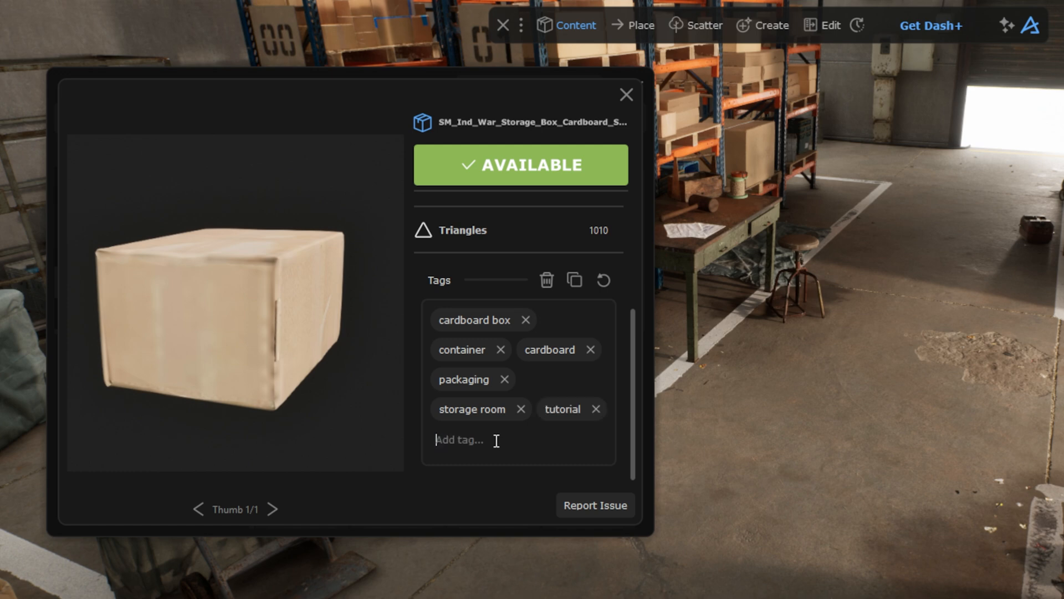
pyautogui.click(625, 94)
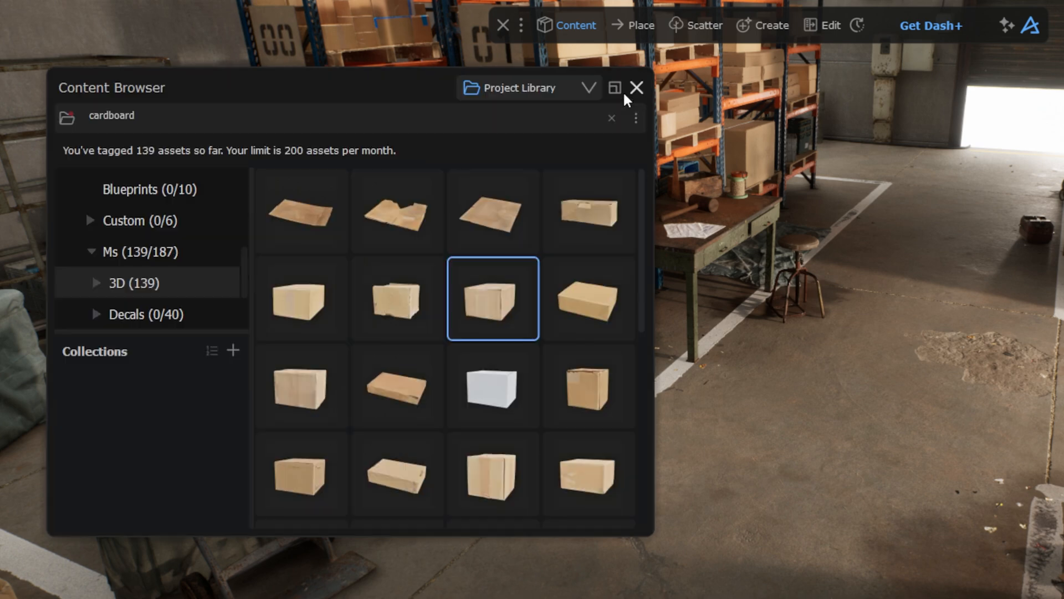
pyautogui.write('tuto')
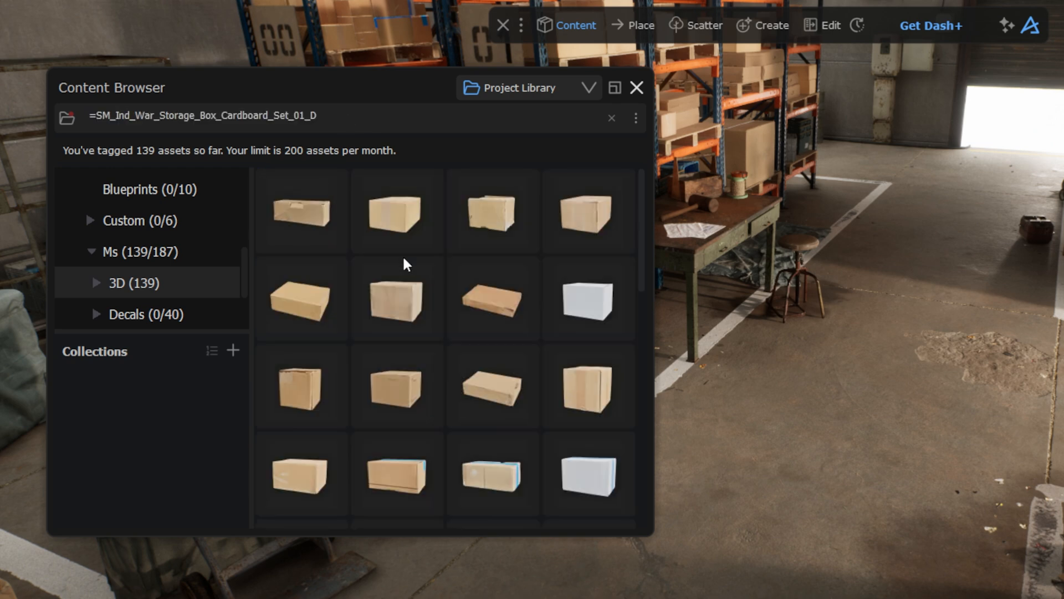
pyautogui.scroll(-3)
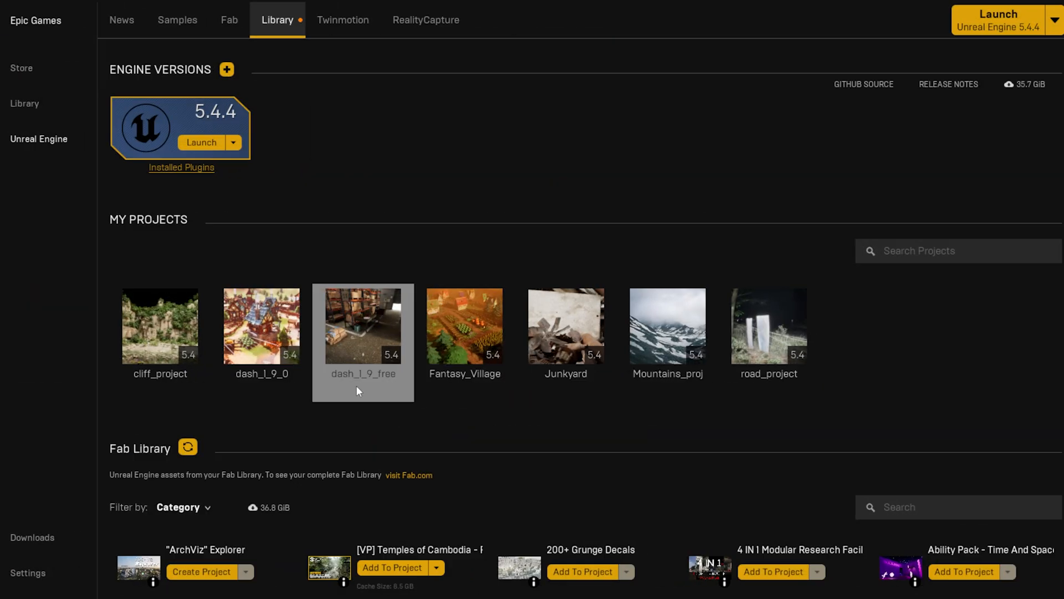
# Step: Open the dash_1_9_free project from My Projects in the Epic Games Launcher
pyautogui.click(565, 326)
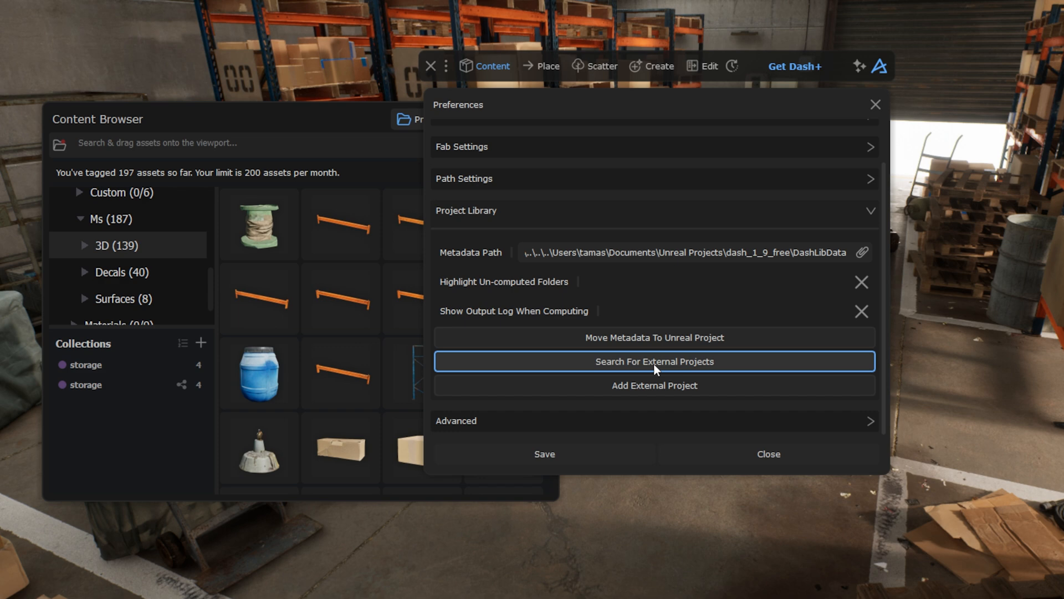
# Step: Find external Unreal projects, add Junkyard to the library and expand its Content folder
pyautogui.click(654, 360)
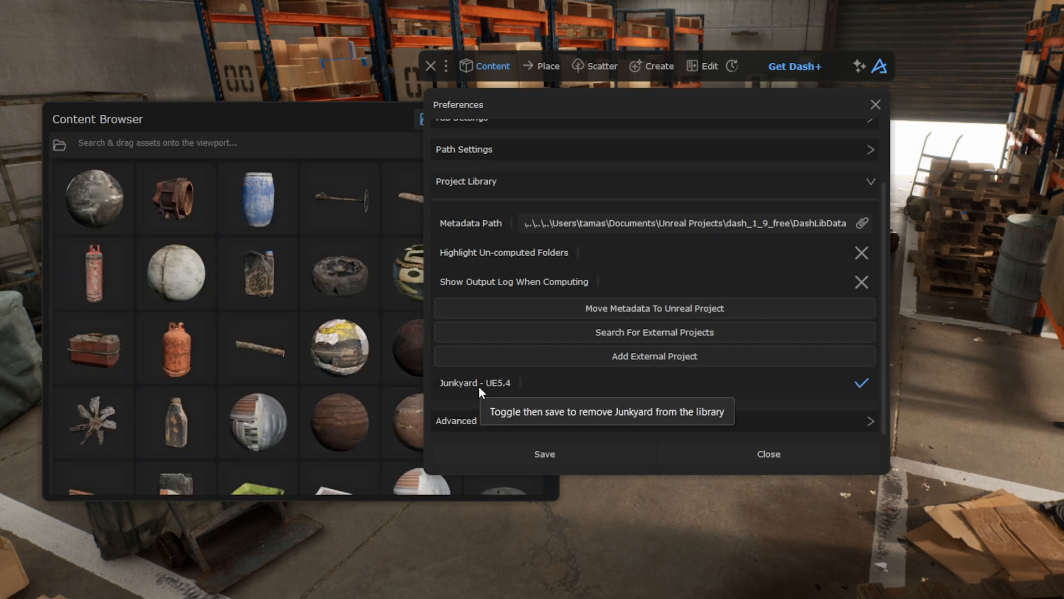
pyautogui.click(767, 453)
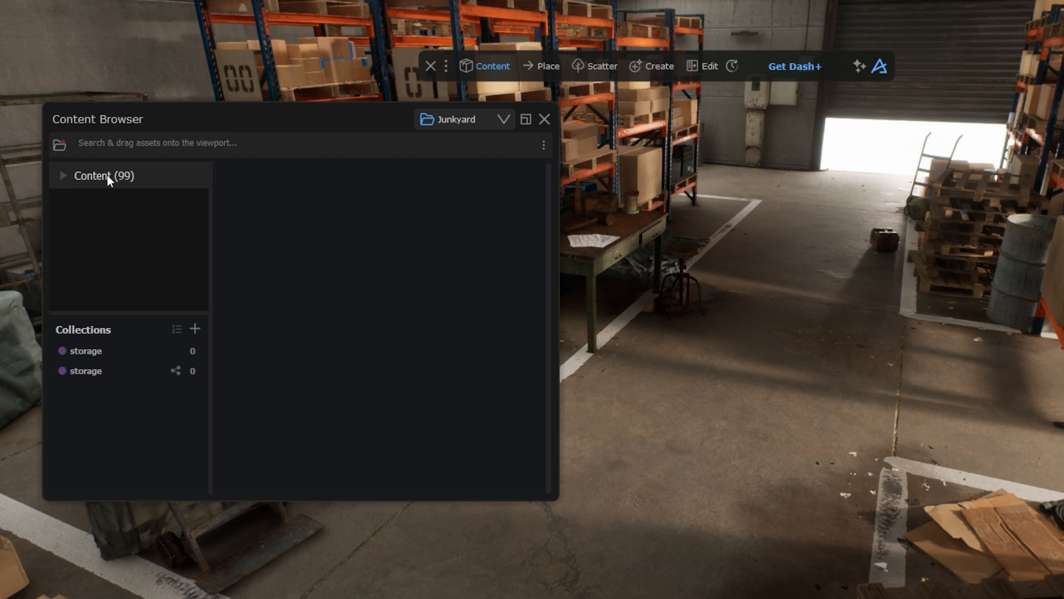
pyautogui.click(62, 176)
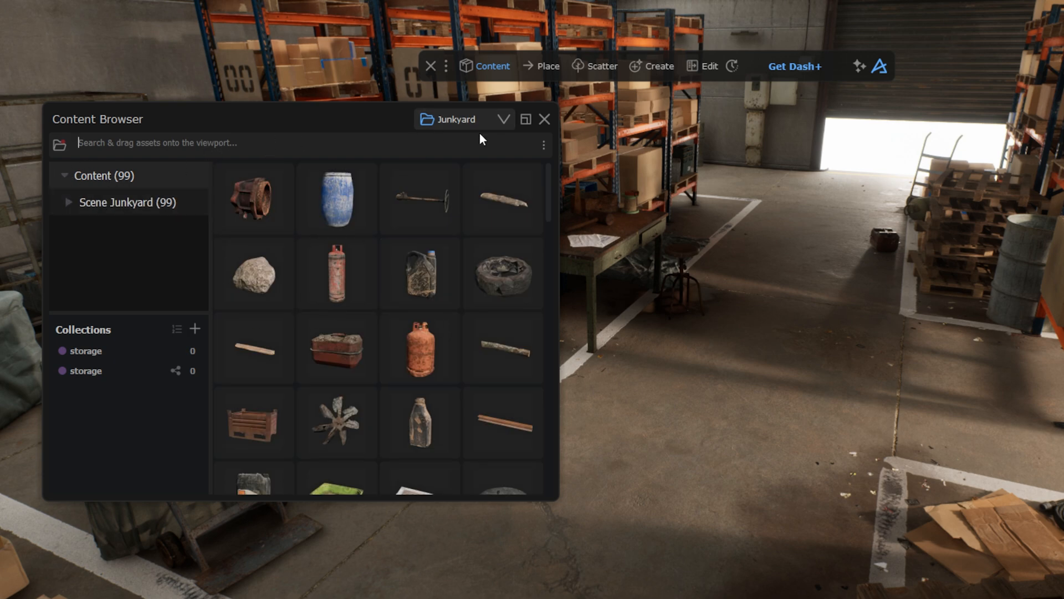
# Step: Search the Junkyard source for 'barrel' 3d assets and drag one into the scene
pyautogui.click(503, 119)
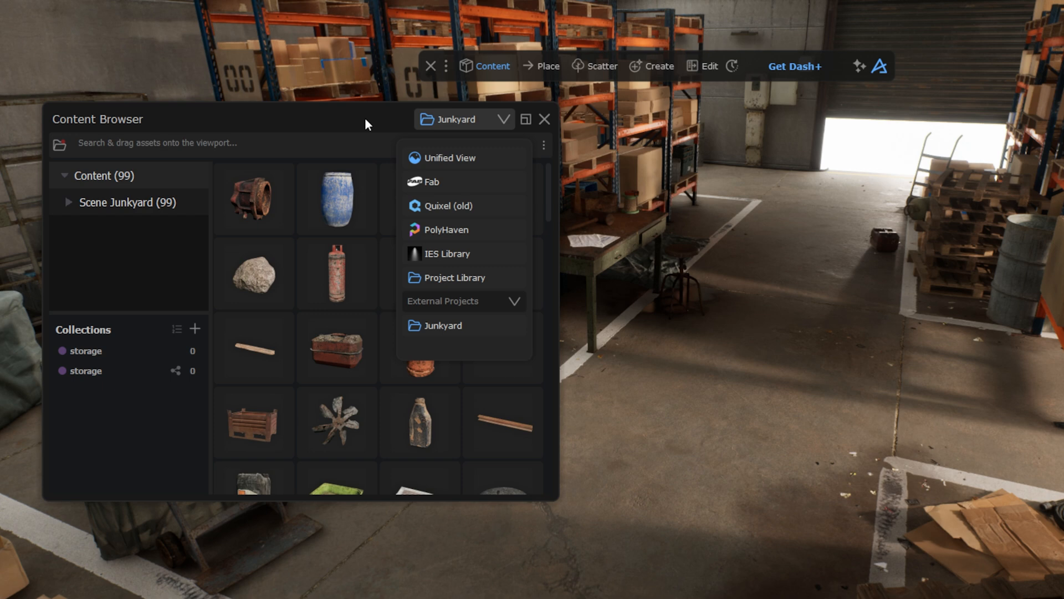
pyautogui.write('barrel')
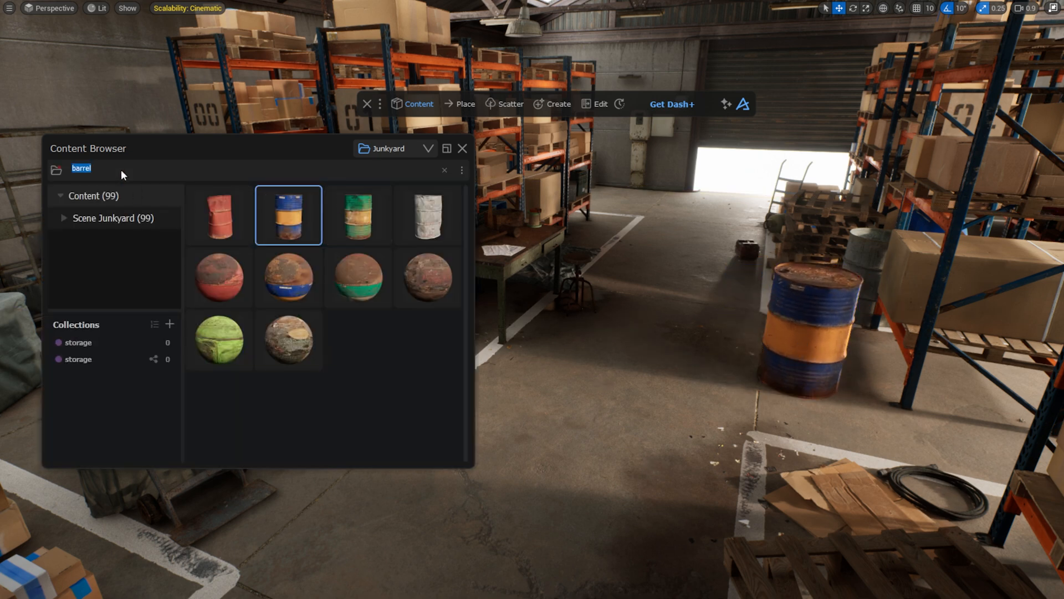
pyautogui.write('3d storage')
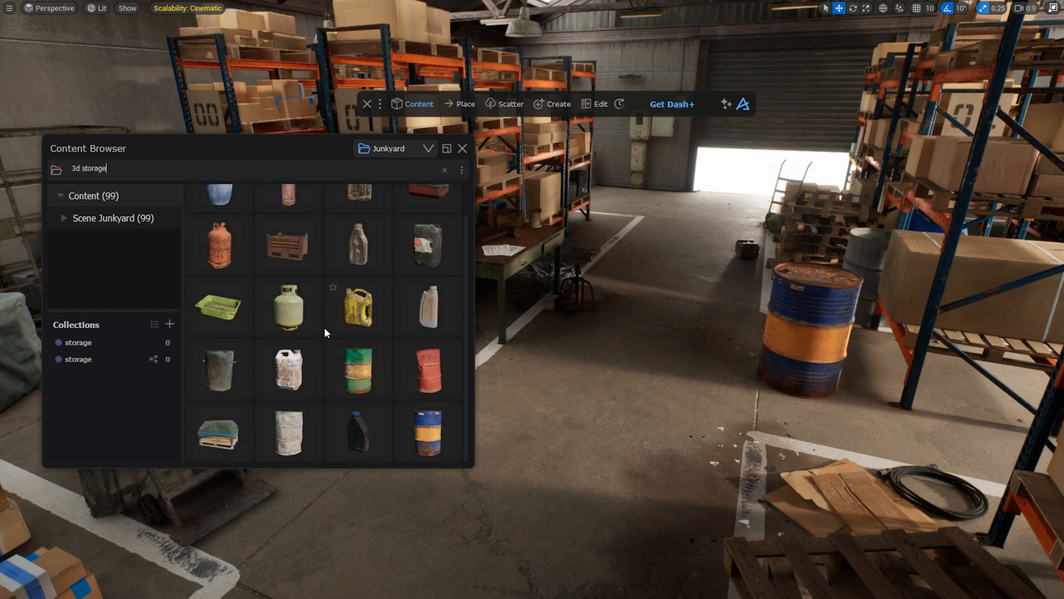
pyautogui.moveTo(285, 306); pyautogui.dragTo(515, 364)
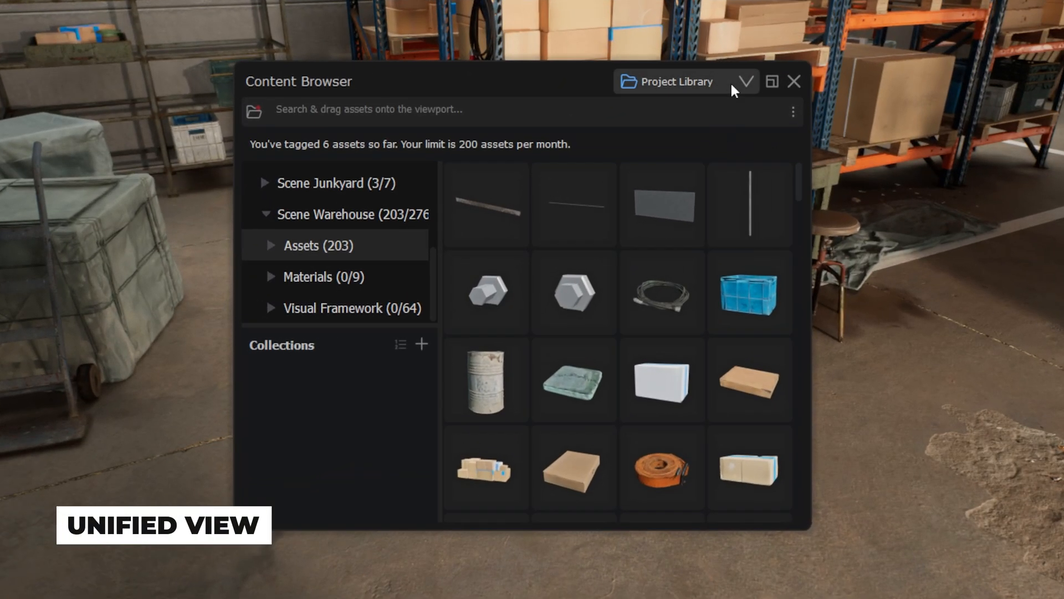
# Step: Switch to Unified View and search all libraries for 'tool' 3d assets
pyautogui.click(685, 81)
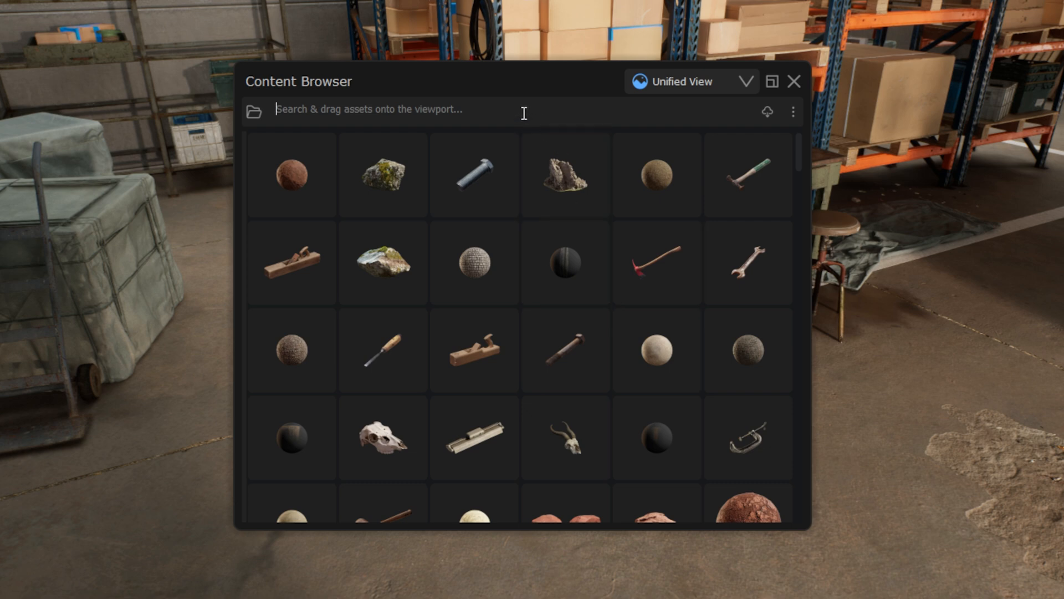
pyautogui.write('tool')
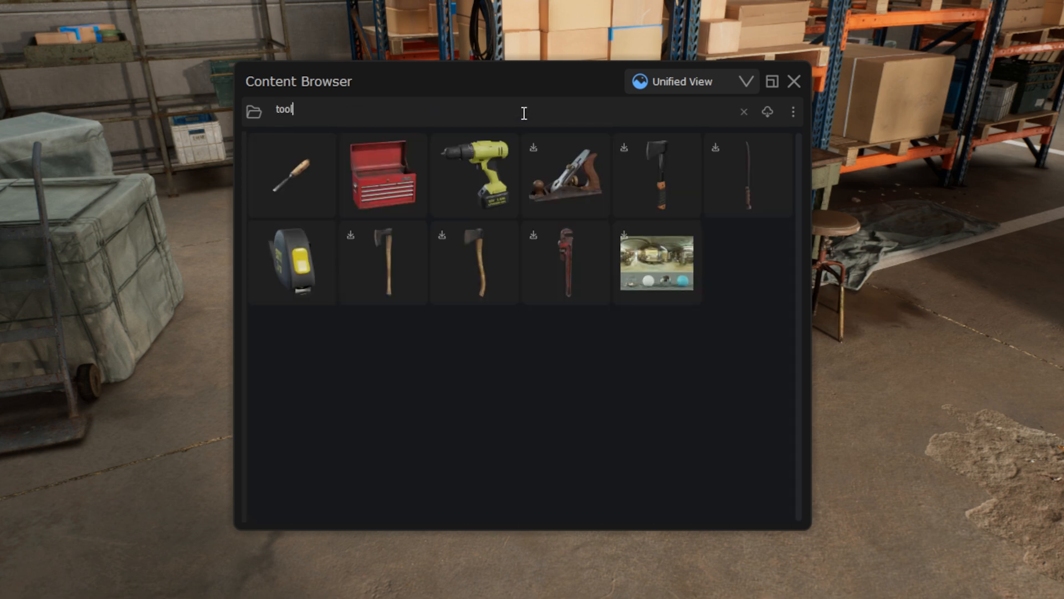
pyautogui.click(655, 263)
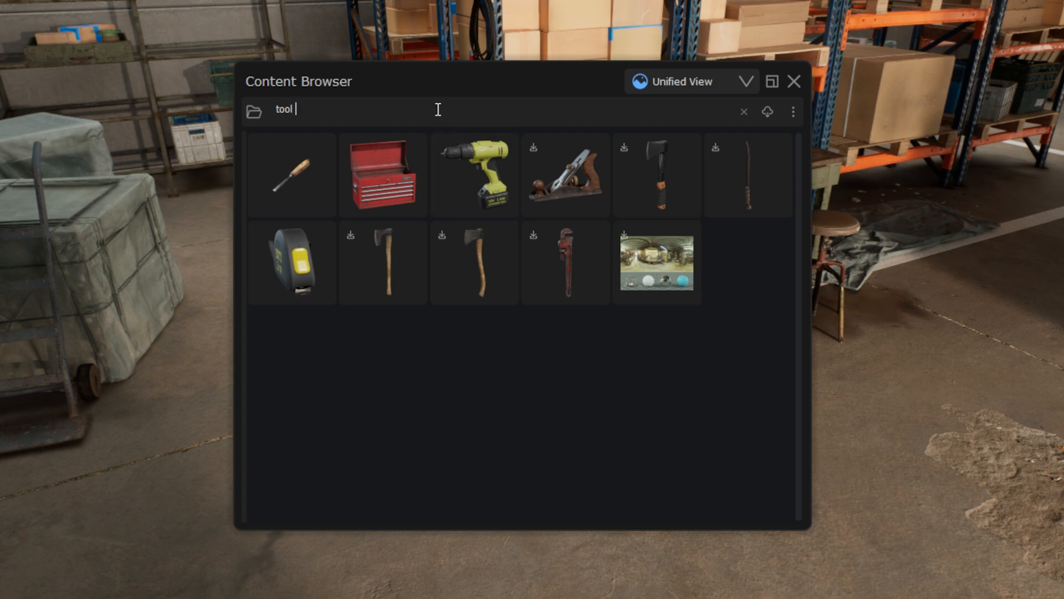
pyautogui.write('3d')
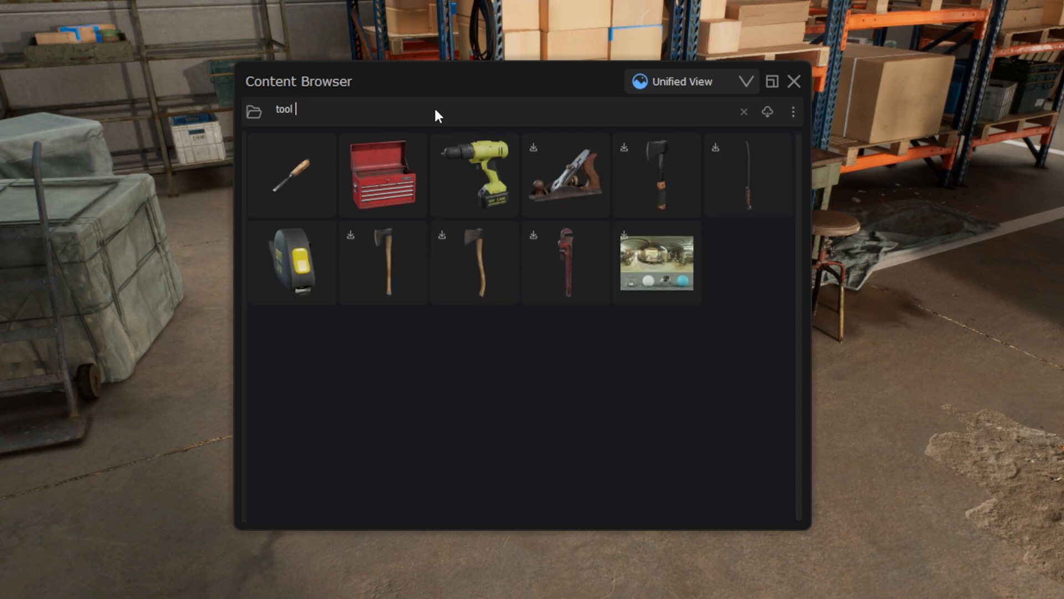
# Step: Refine the query with '-hdri' and '+box', then scroll through the blueprint results
pyautogui.write('-hdri')
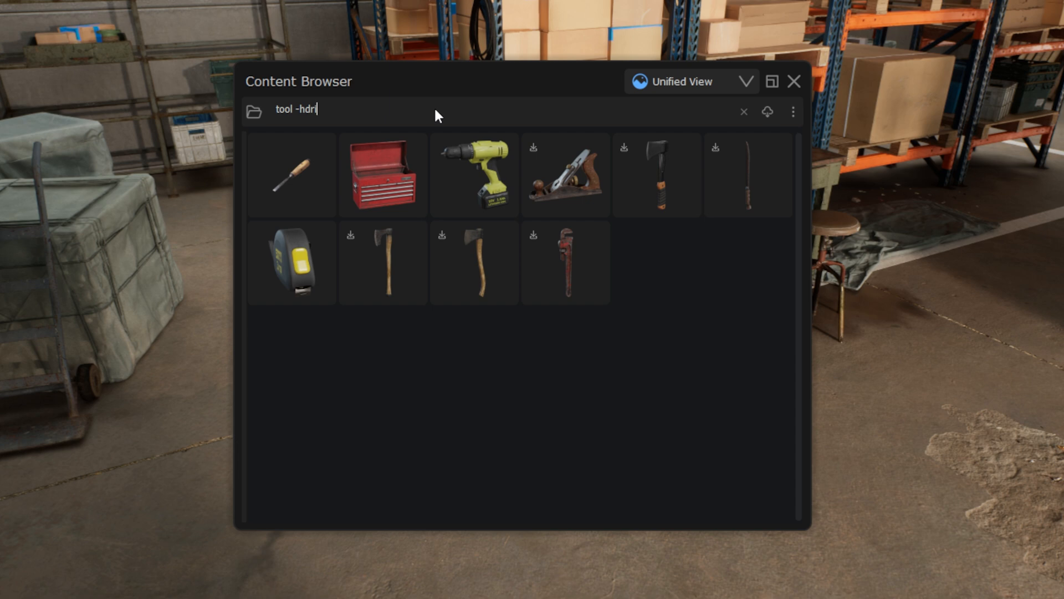
pyautogui.press('Backspace')
pyautogui.write('+box')
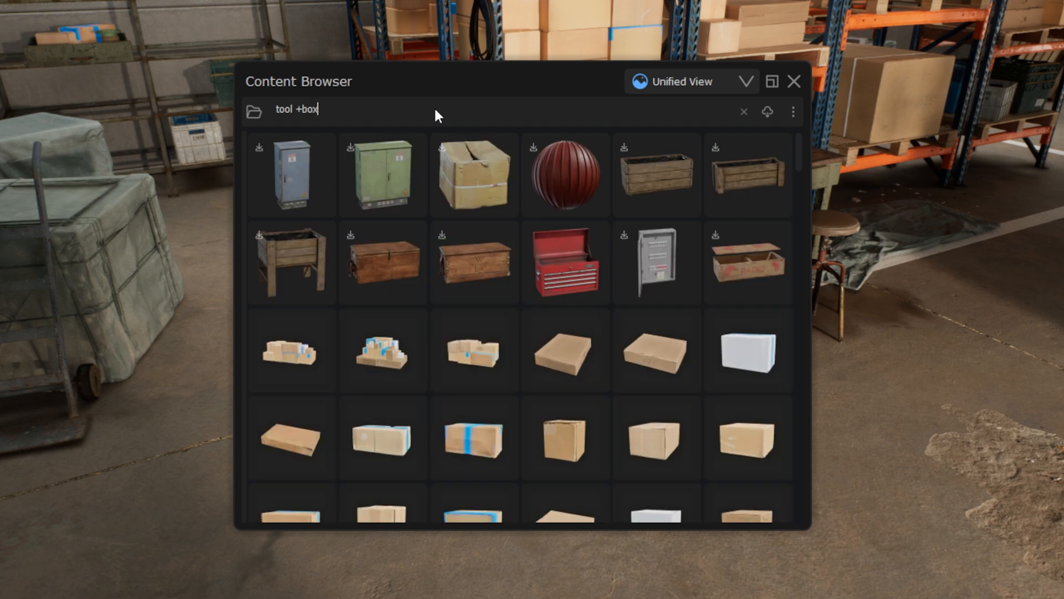
pyautogui.scroll(-3)
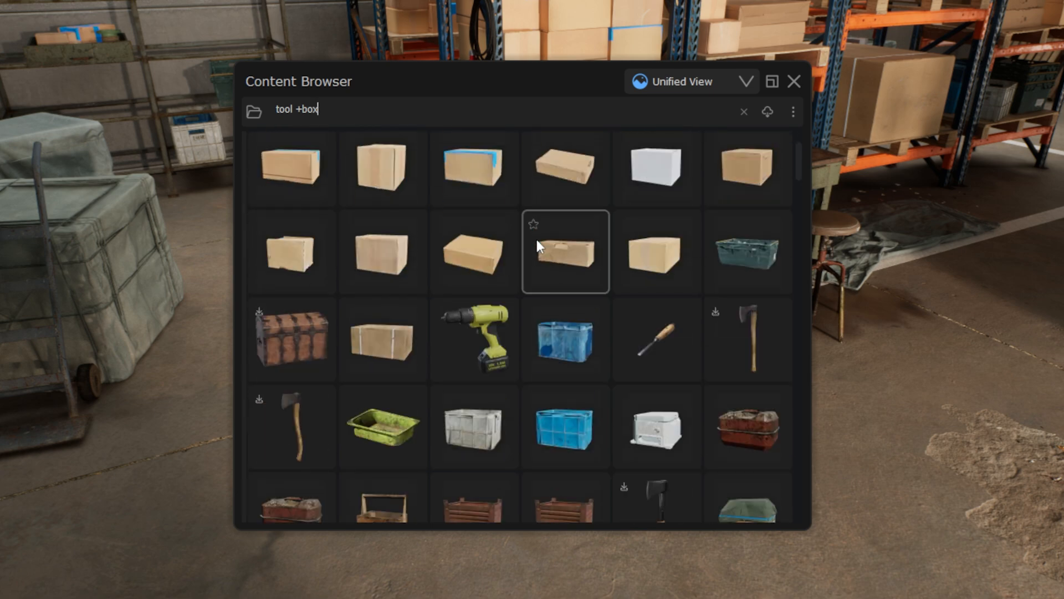
pyautogui.scroll(-3)
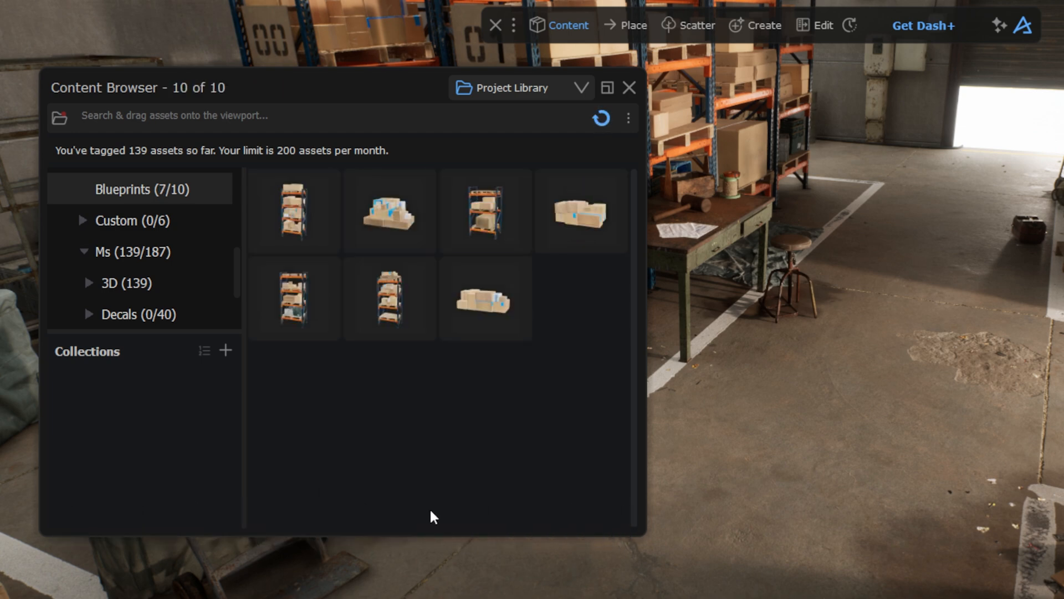
# Step: Review the storage rack's tags, then search the Project Library for 'storage'
pyautogui.click(600, 117)
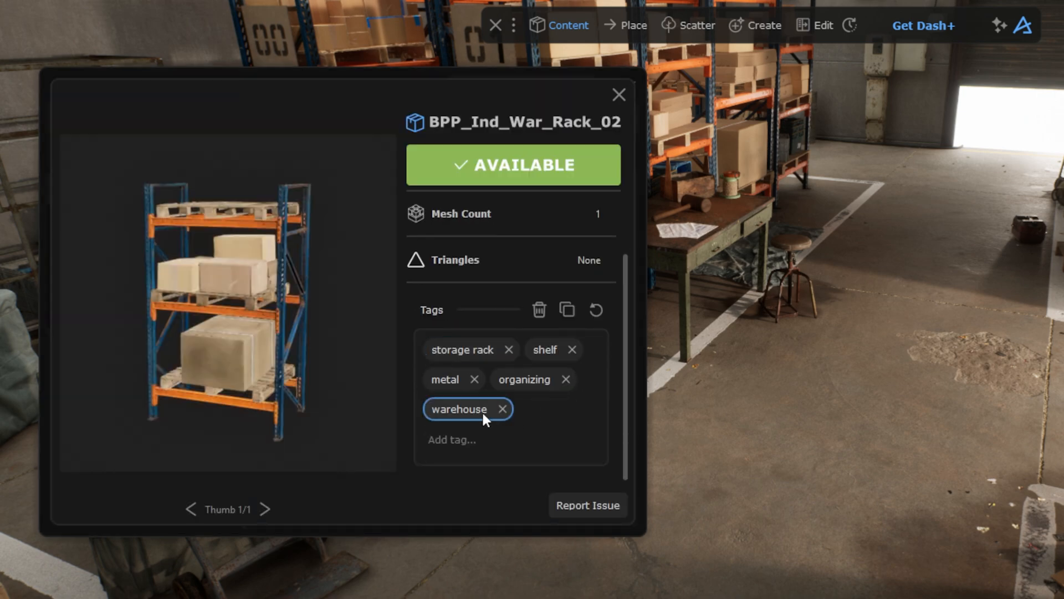
pyautogui.click(616, 95)
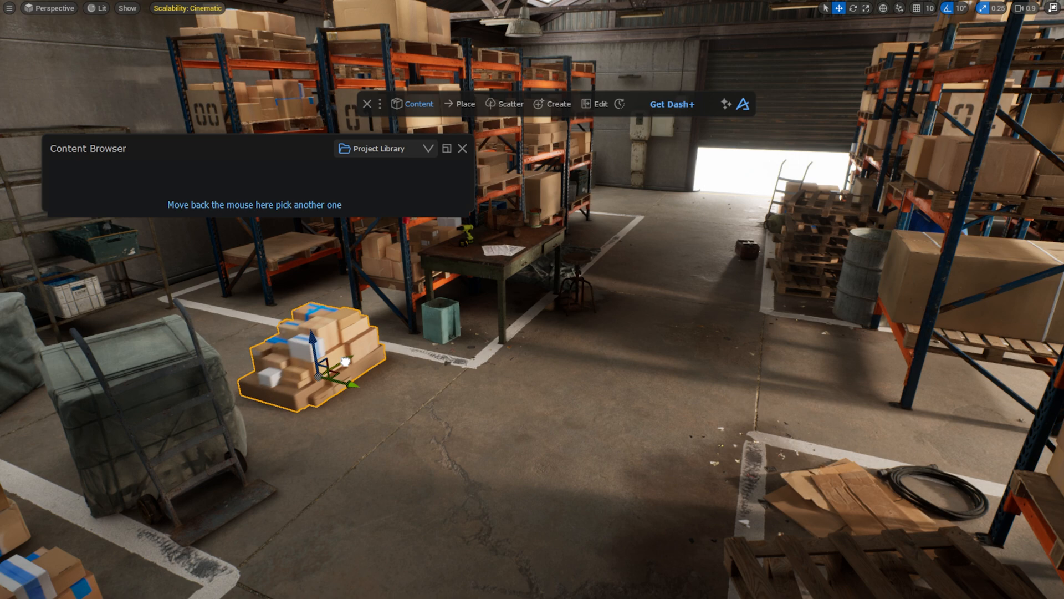
pyautogui.write('storage')
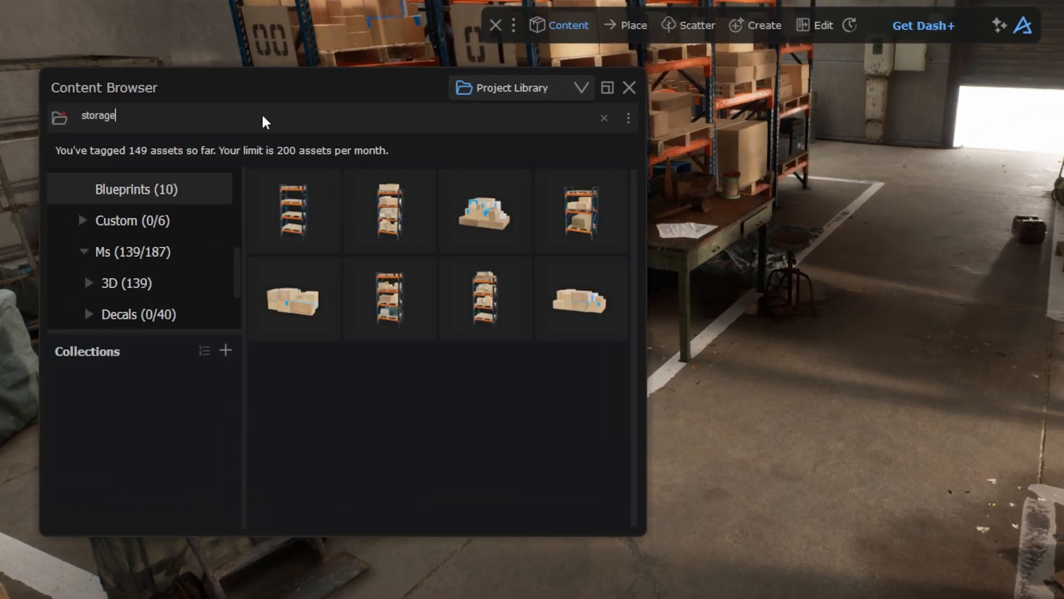
# Step: Create a 'storage' collection from the four racks and make it shared
pyautogui.click(226, 350)
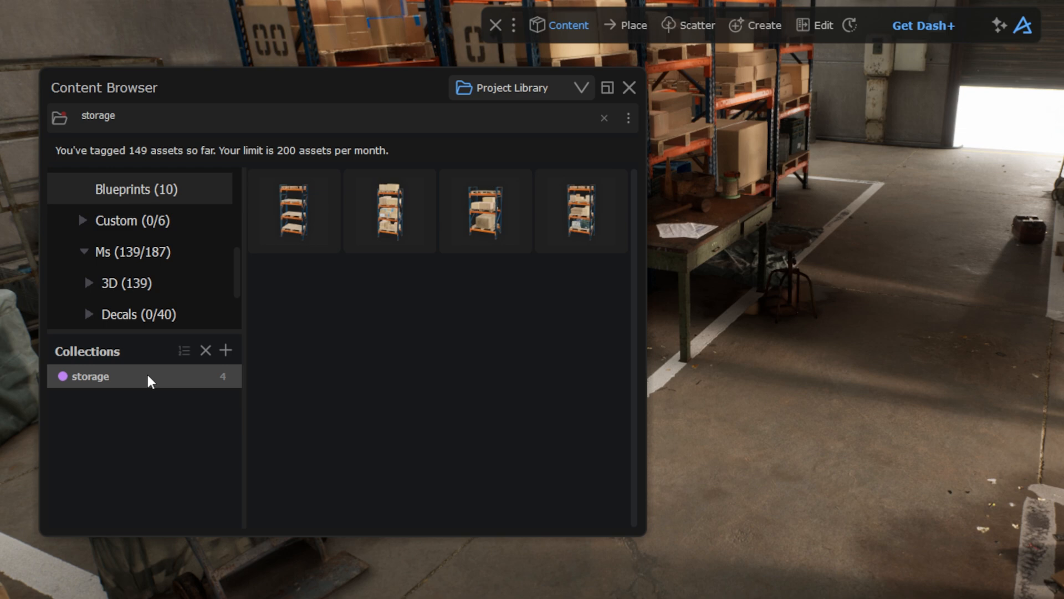
pyautogui.rightClick(90, 376)
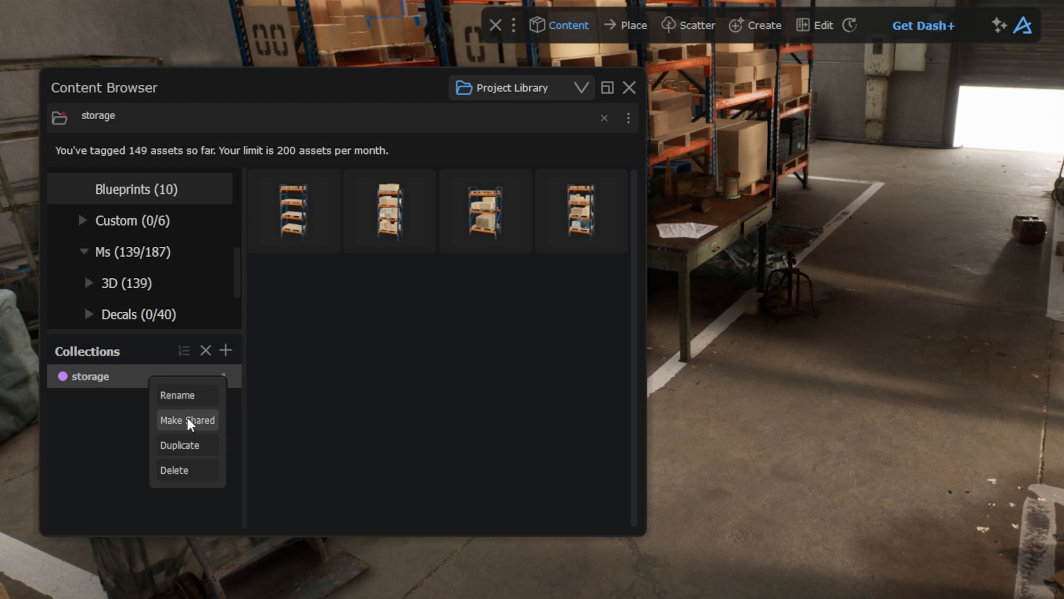
pyautogui.click(180, 445)
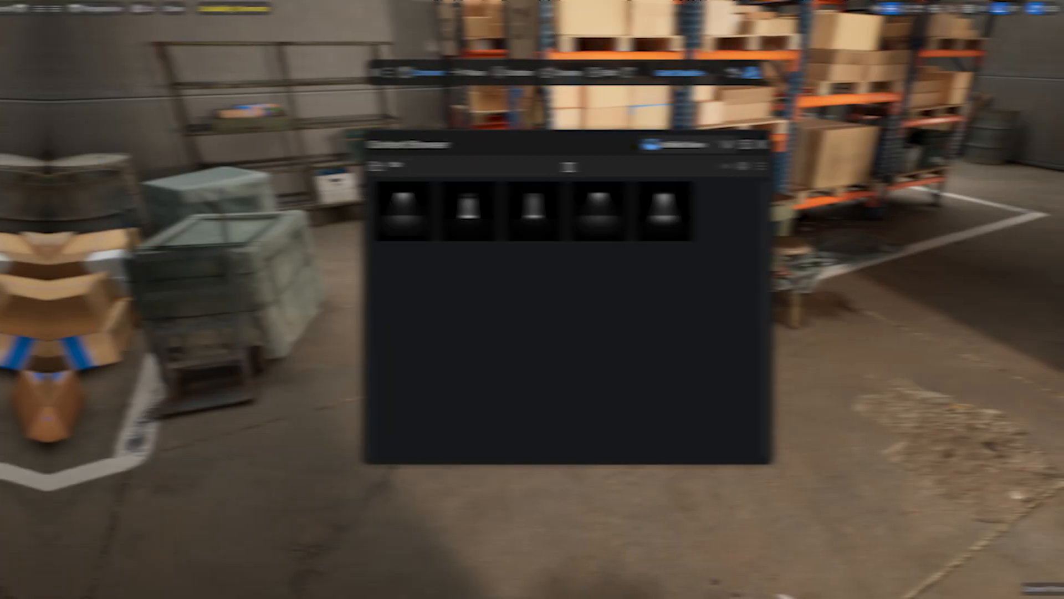
# Step: Search 'tool 3d', build a storage collection from five selected assets and open its options
pyautogui.write('tool 3d')
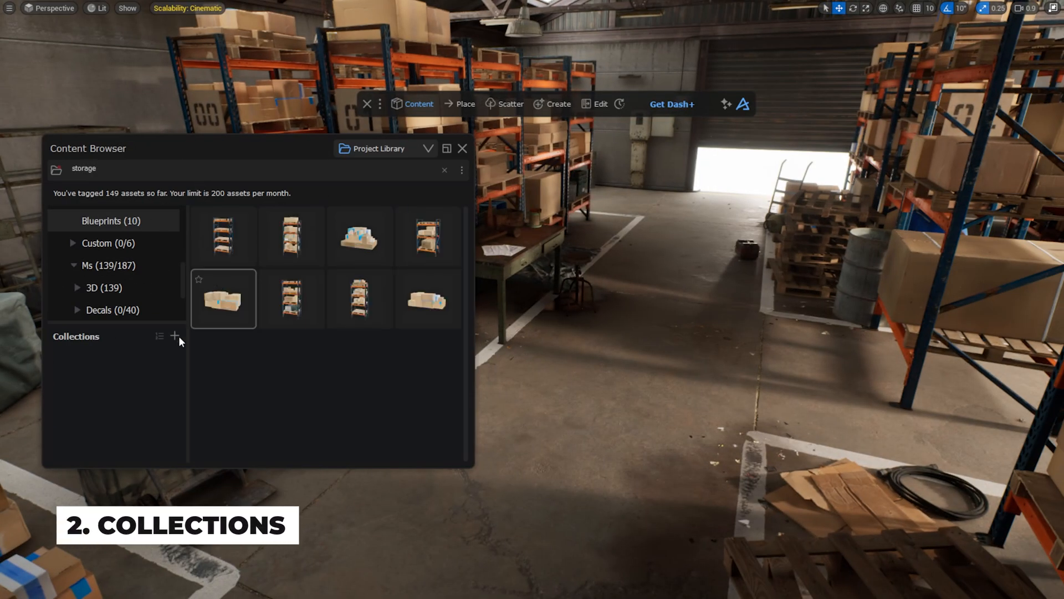
pyautogui.click(175, 335)
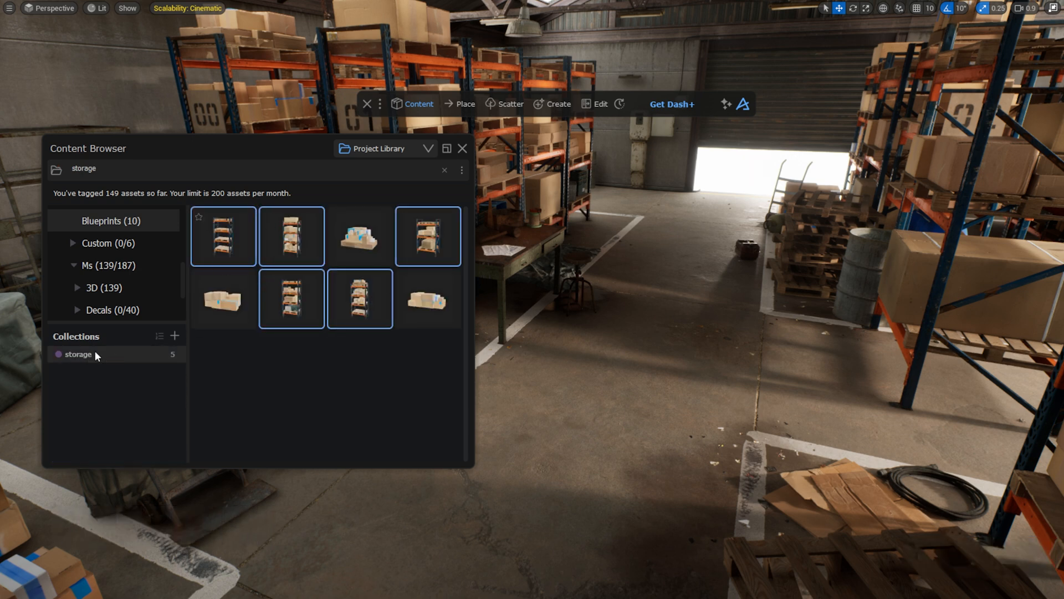
pyautogui.rightClick(76, 353)
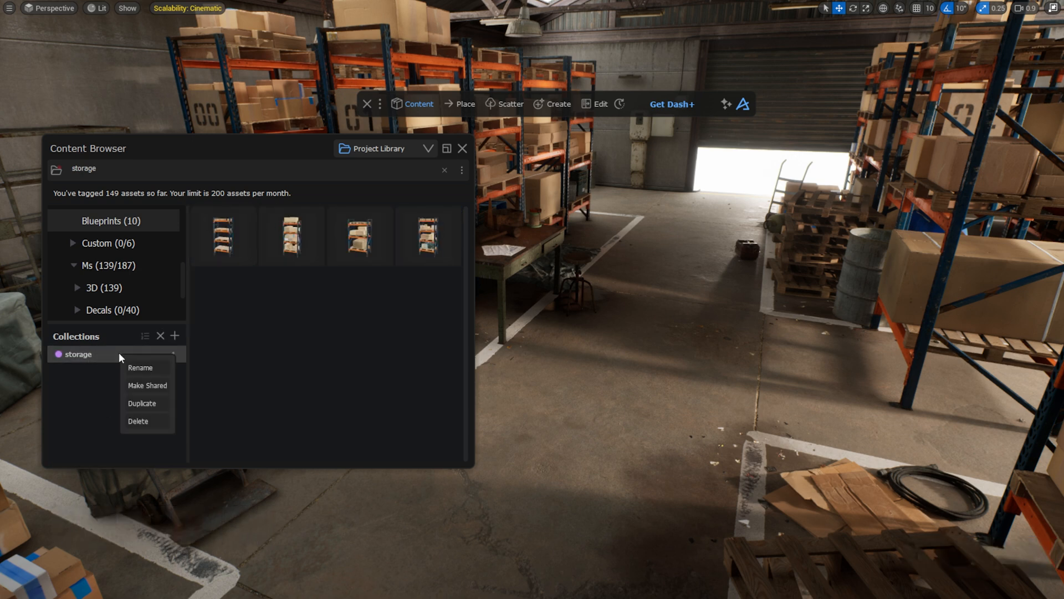
pyautogui.click(142, 402)
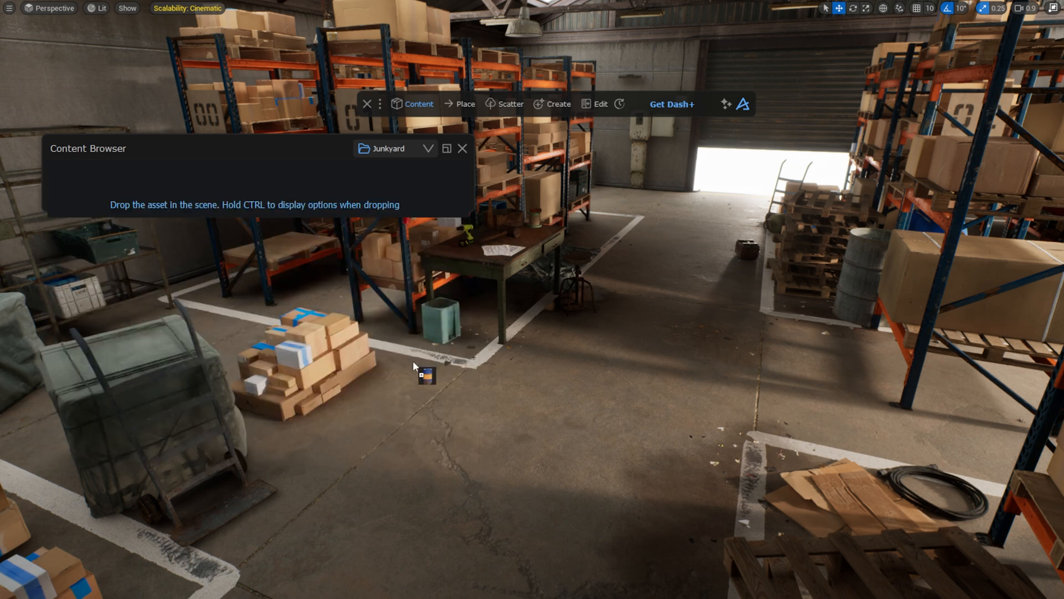
# Step: Drag a Junkyard asset into the warehouse scene and return from Dash's free-trial page
pyautogui.moveTo(424, 377); pyautogui.dragTo(801, 333)
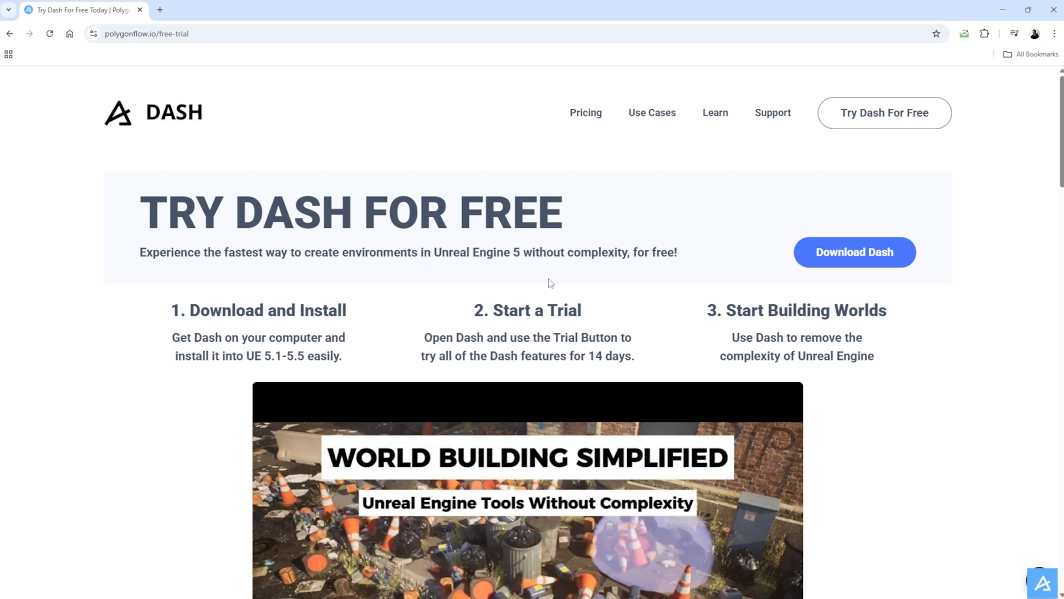
pyautogui.click(854, 252)
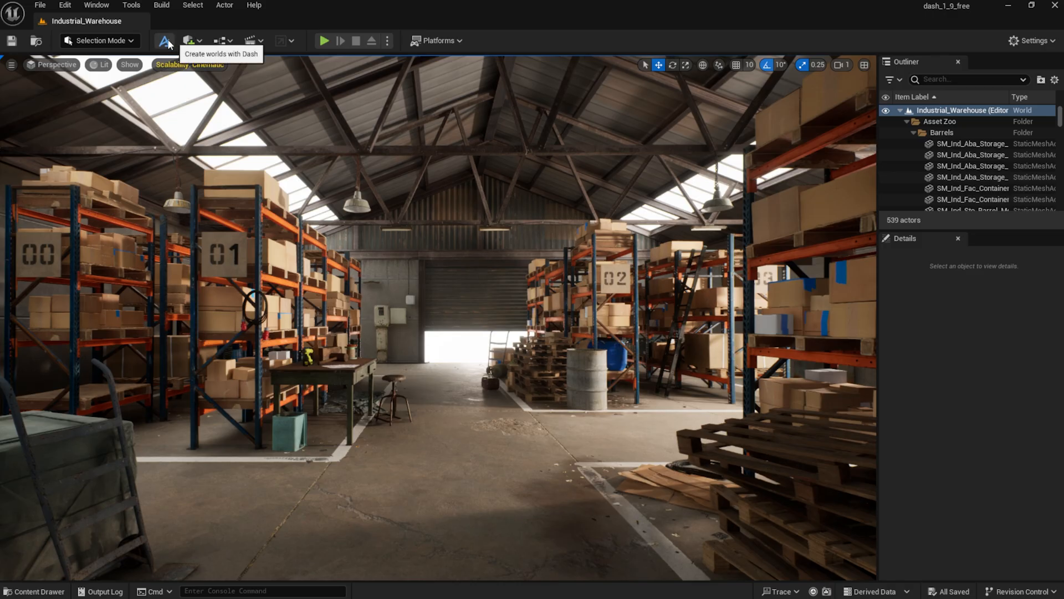
# Step: Activate the free limited license in Dash's License Manager
pyautogui.click(164, 41)
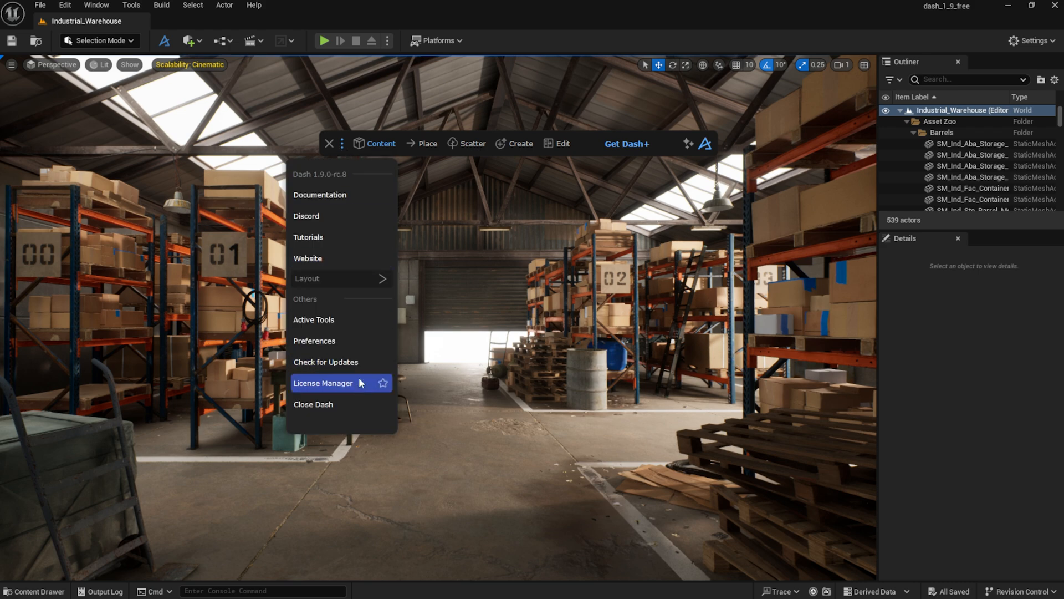
pyautogui.click(322, 383)
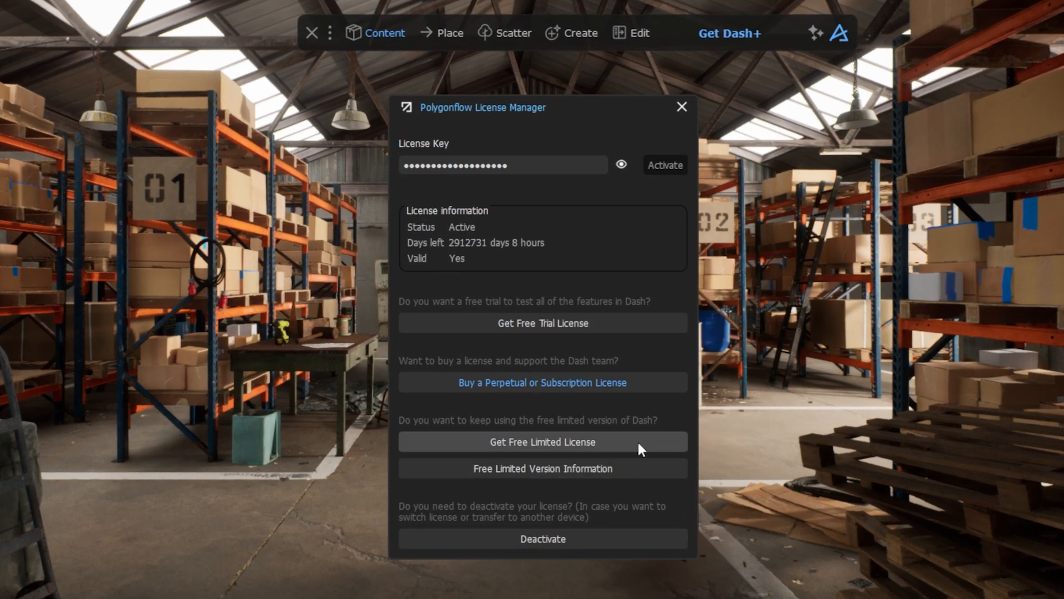
pyautogui.click(681, 107)
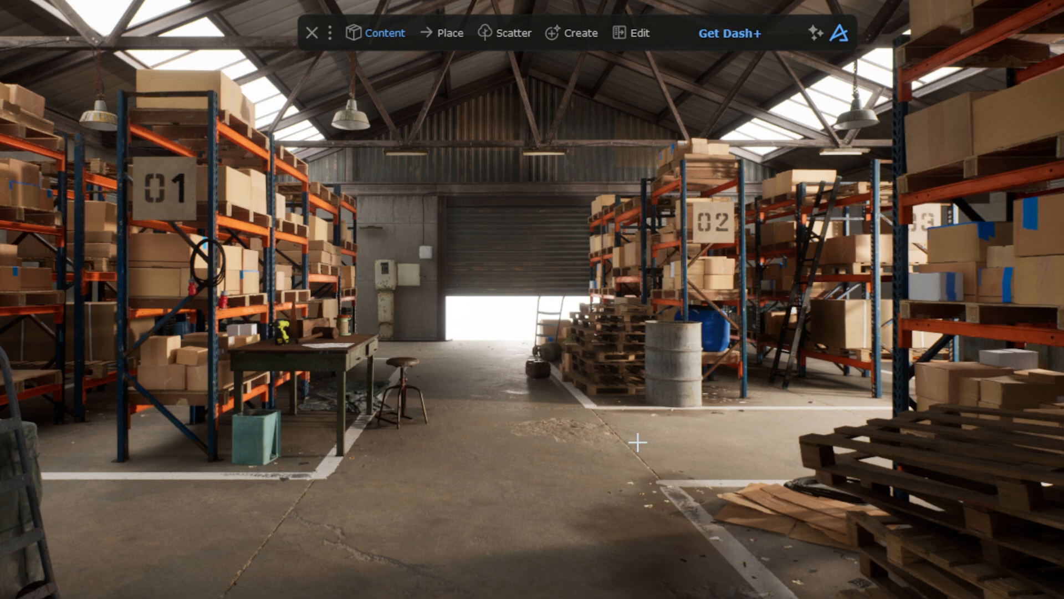